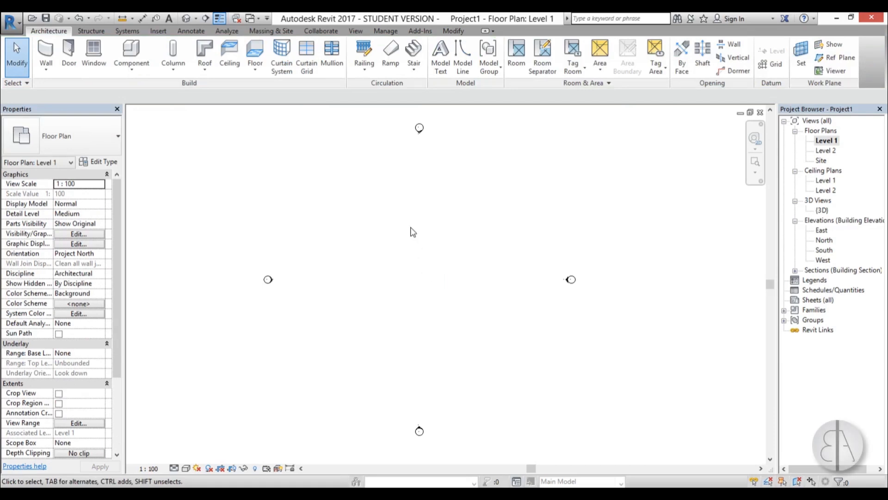
{"action": "mouse_move", "coordinate": [416, 227]}
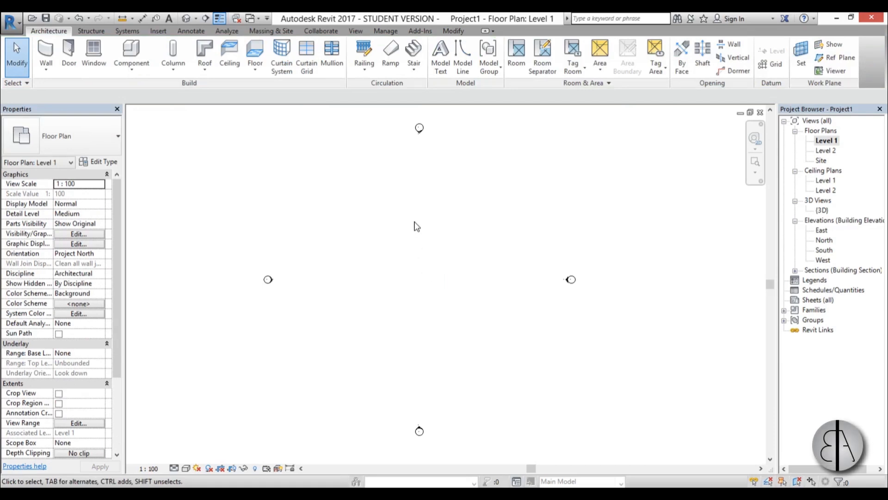
{"action": "mouse_move", "coordinate": [407, 213]}
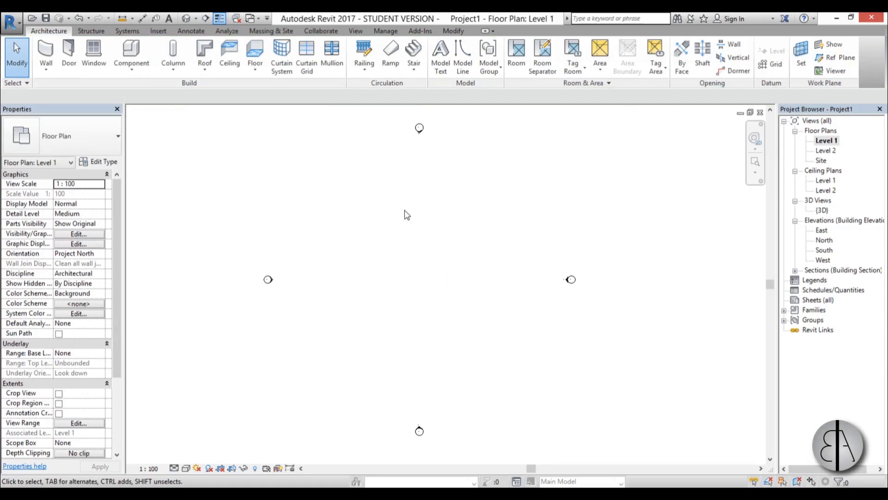
{"action": "mouse_move", "coordinate": [396, 226]}
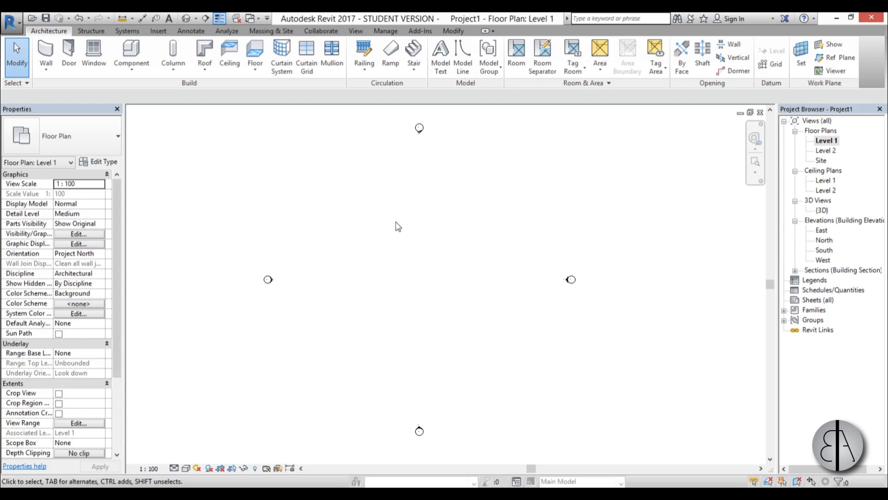
{"action": "mouse_move", "coordinate": [391, 228]}
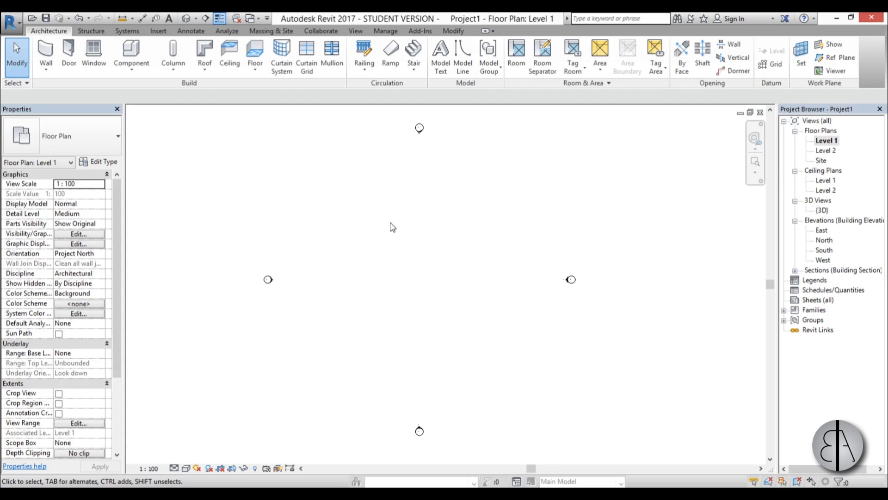
Step: Start the Wall tool and browse the curtain wall types in the Properties type list
{"action": "left_click", "coordinate": [46, 51]}
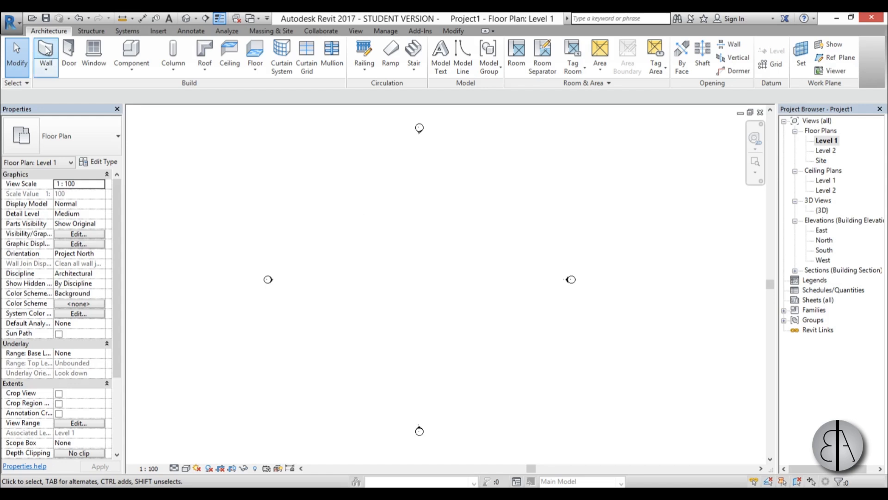
{"action": "mouse_move", "coordinate": [47, 50]}
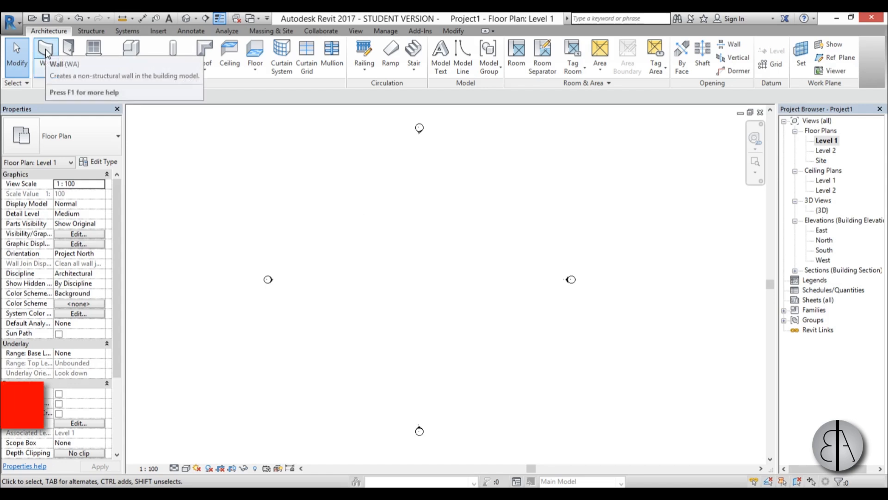
{"action": "mouse_move", "coordinate": [372, 251]}
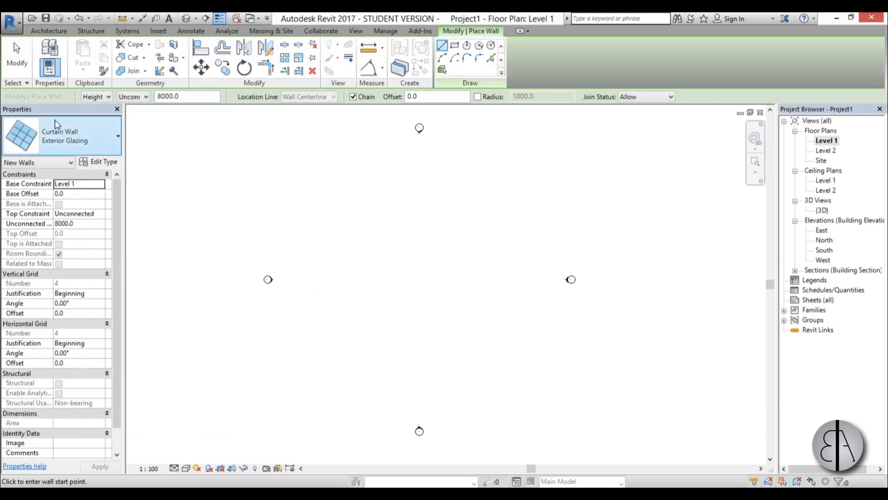
{"action": "left_click", "coordinate": [102, 136]}
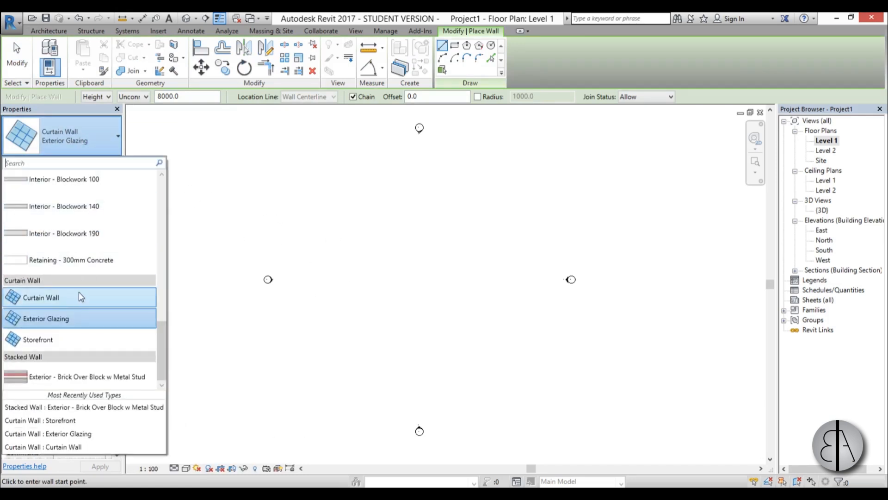
{"action": "scroll", "scroll_direction": "up", "scroll_amount": 3}
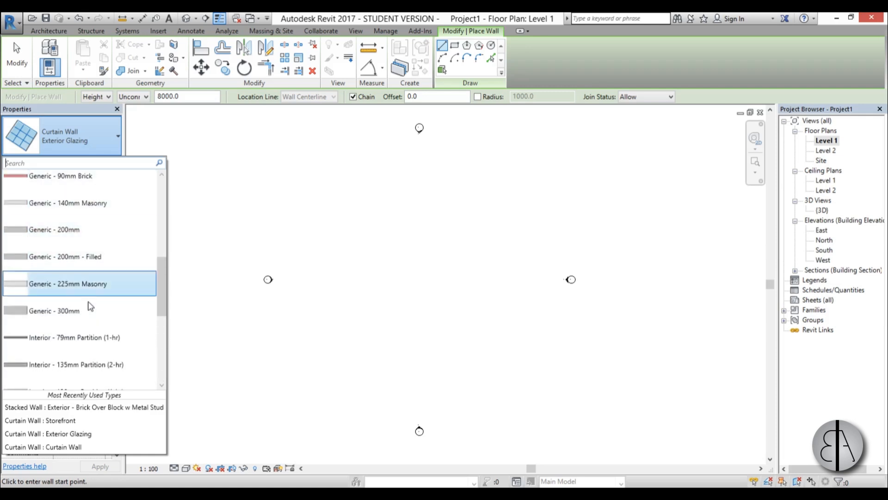
{"action": "scroll", "scroll_direction": "down", "scroll_amount": 3}
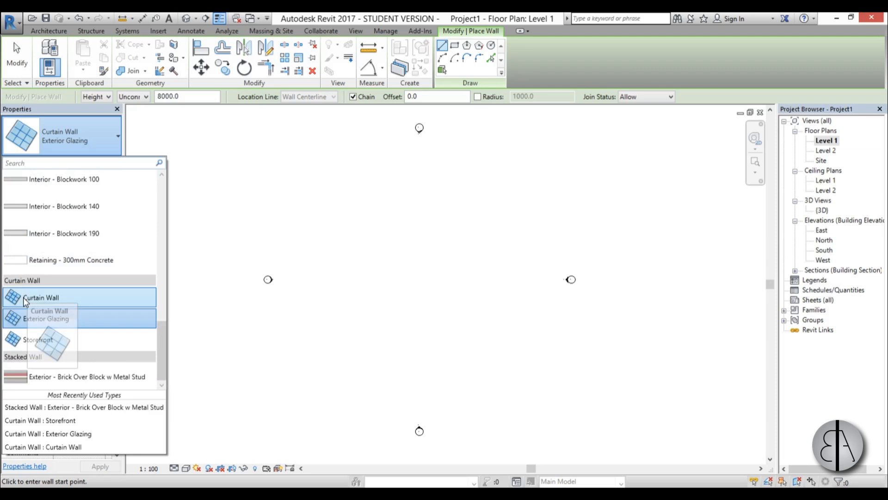
{"action": "mouse_move", "coordinate": [50, 307]}
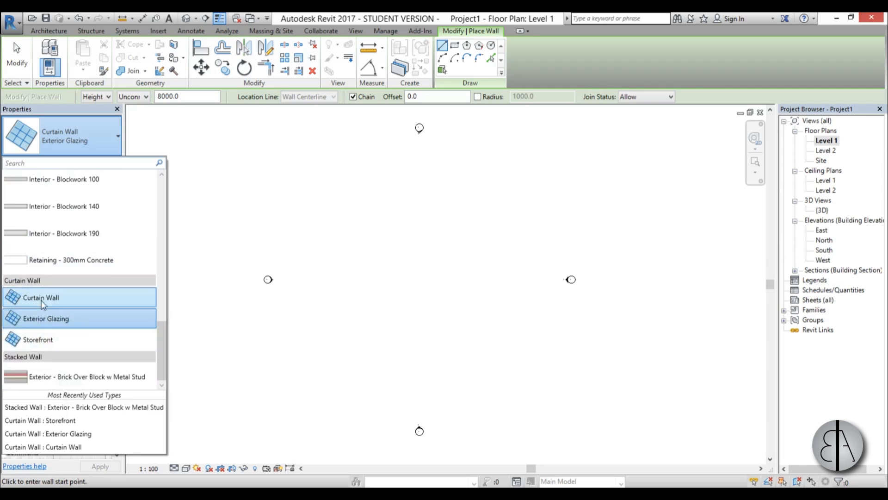
{"action": "mouse_move", "coordinate": [40, 297]}
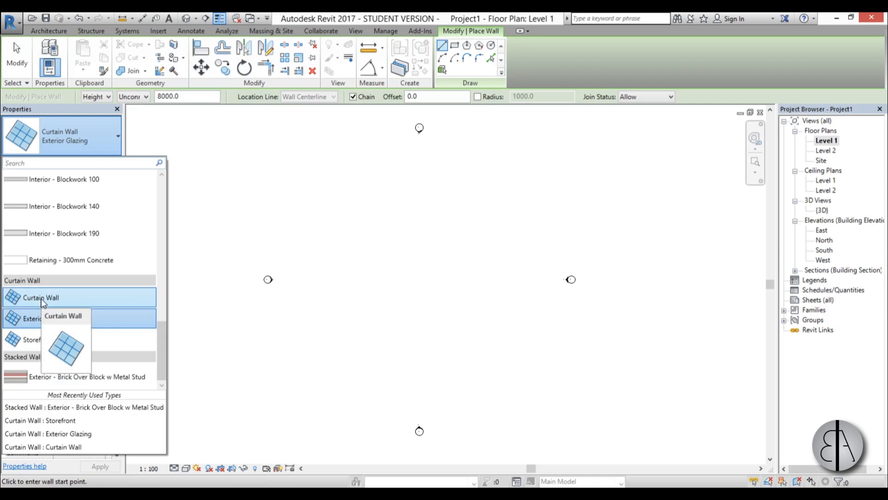
Step: Draw a plain Curtain Wall, then an Exterior Glazing wall parallel to it on Level 1
{"action": "left_click", "coordinate": [40, 297]}
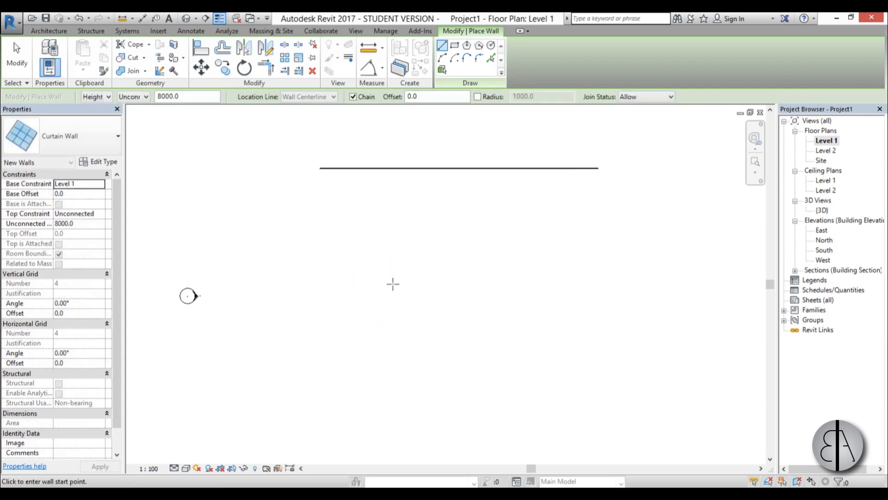
{"action": "left_click", "coordinate": [117, 135]}
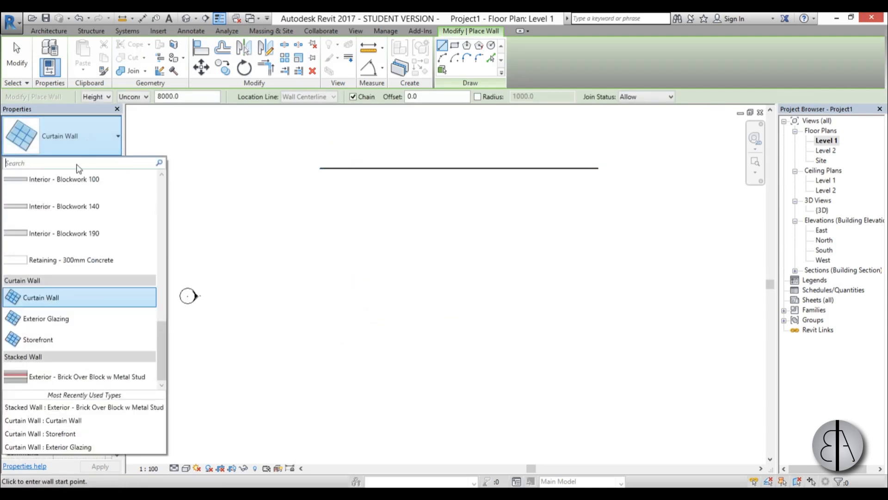
{"action": "left_click", "coordinate": [46, 319]}
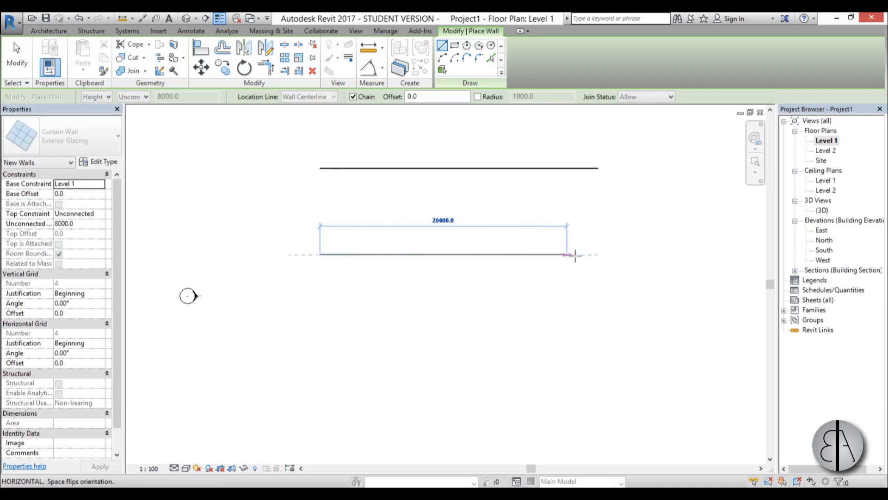
{"action": "left_click", "coordinate": [568, 253]}
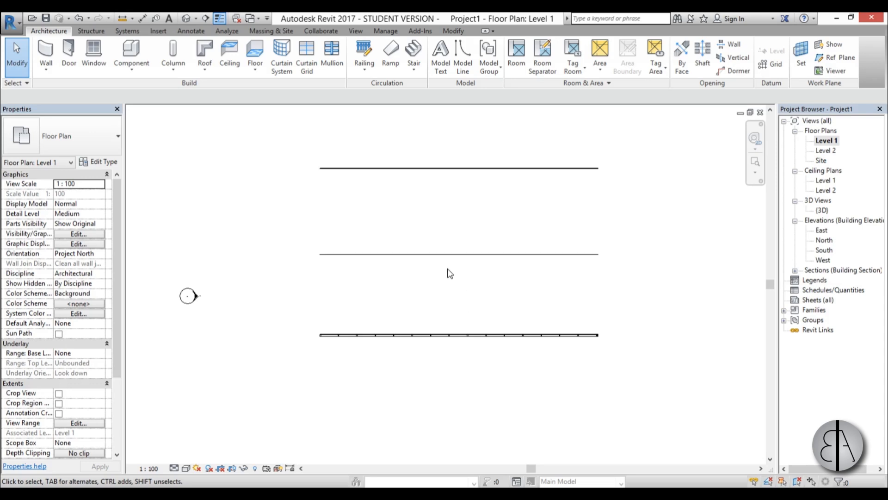
Step: Switch to the {3D} view from the Project Browser to see the three curtain walls
{"action": "double_click", "coordinate": [821, 210]}
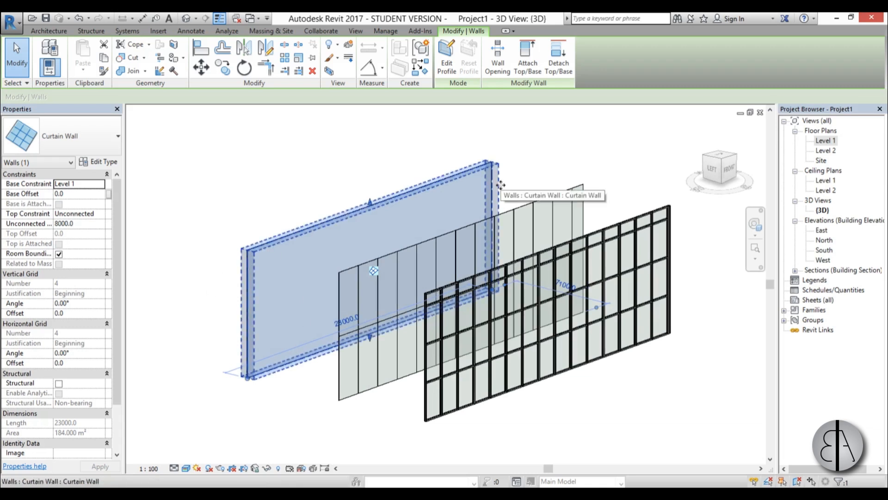
{"action": "mouse_move", "coordinate": [305, 315]}
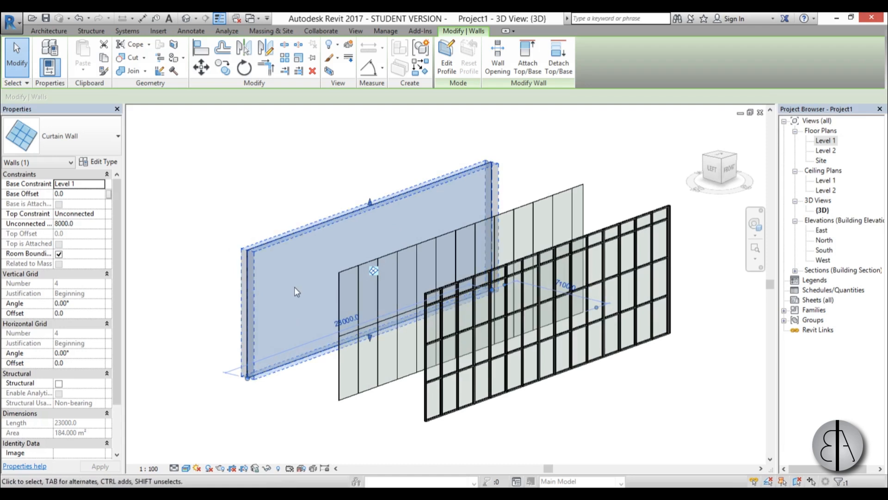
{"action": "mouse_move", "coordinate": [280, 312]}
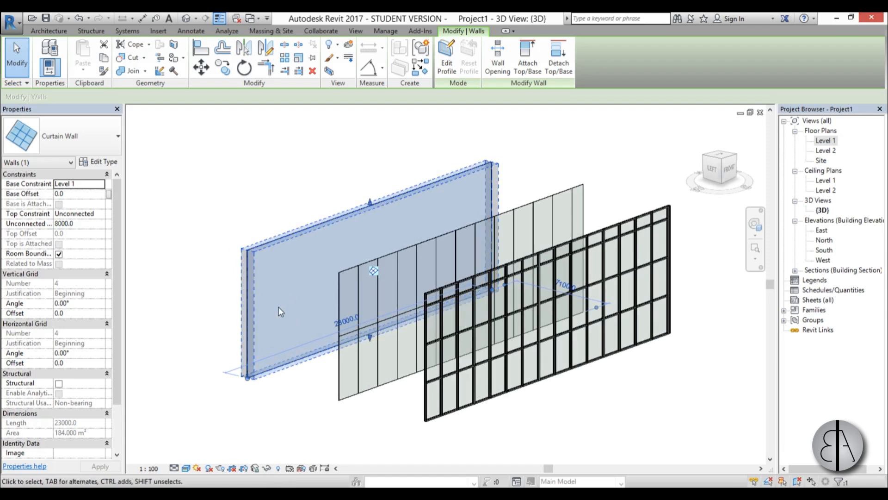
{"action": "mouse_move", "coordinate": [274, 314]}
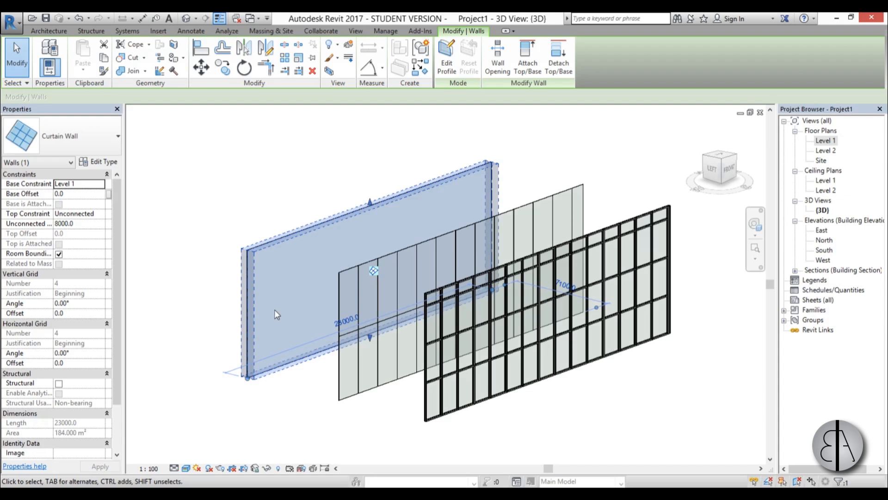
{"action": "left_click", "coordinate": [277, 314]}
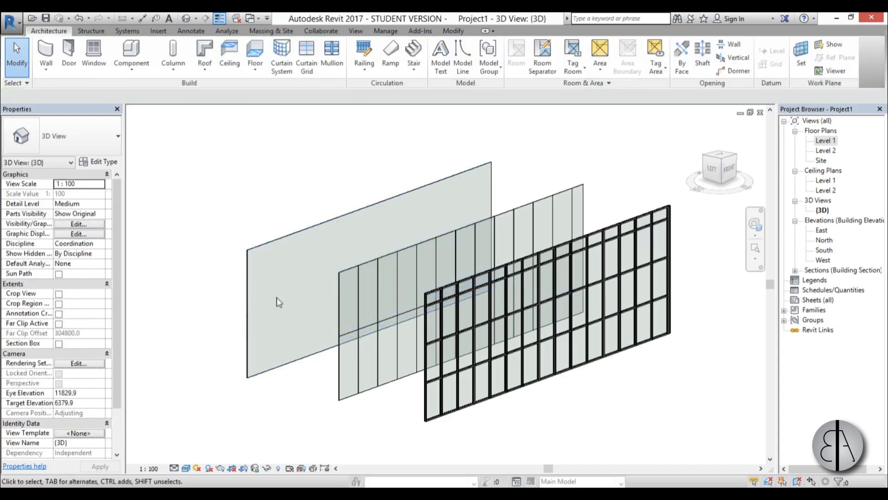
{"action": "mouse_move", "coordinate": [508, 198]}
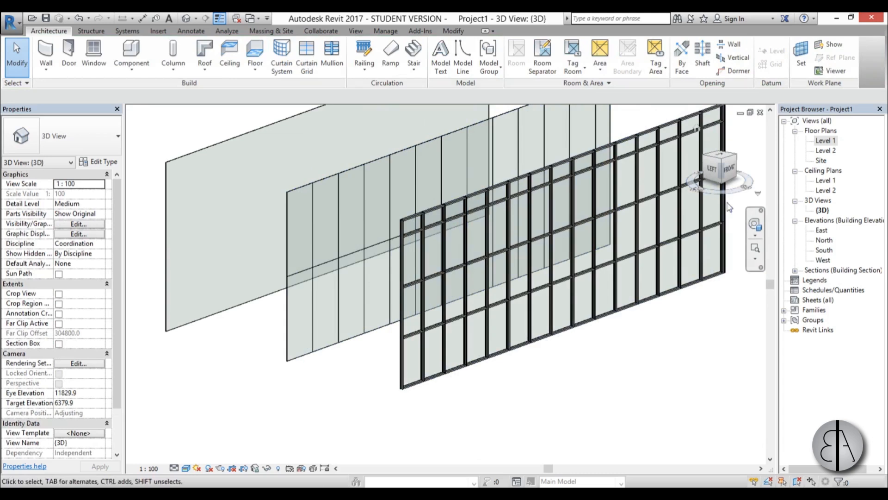
{"action": "scroll", "scroll_direction": "up", "scroll_amount": 3}
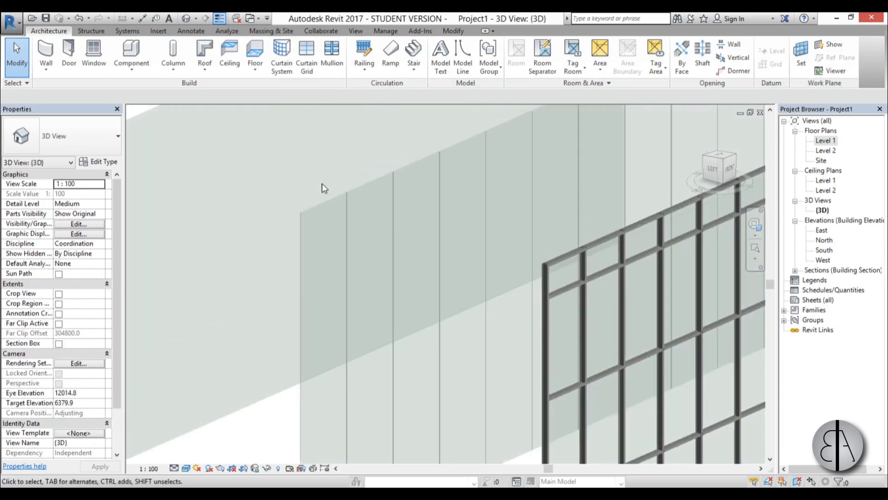
{"action": "left_click", "coordinate": [350, 173]}
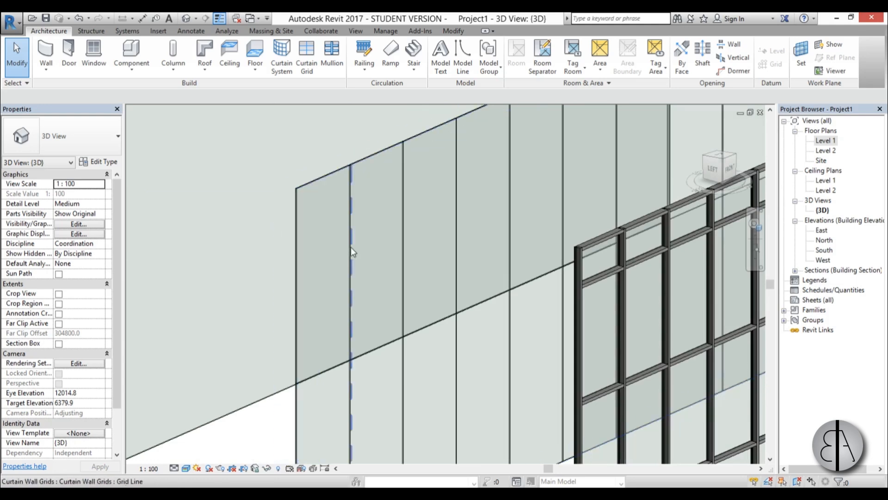
{"action": "left_click", "coordinate": [352, 249]}
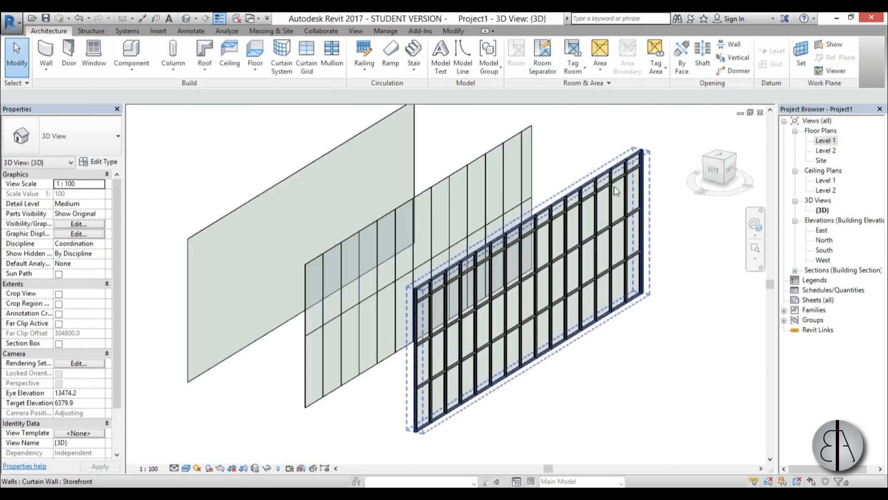
{"action": "left_click", "coordinate": [541, 371]}
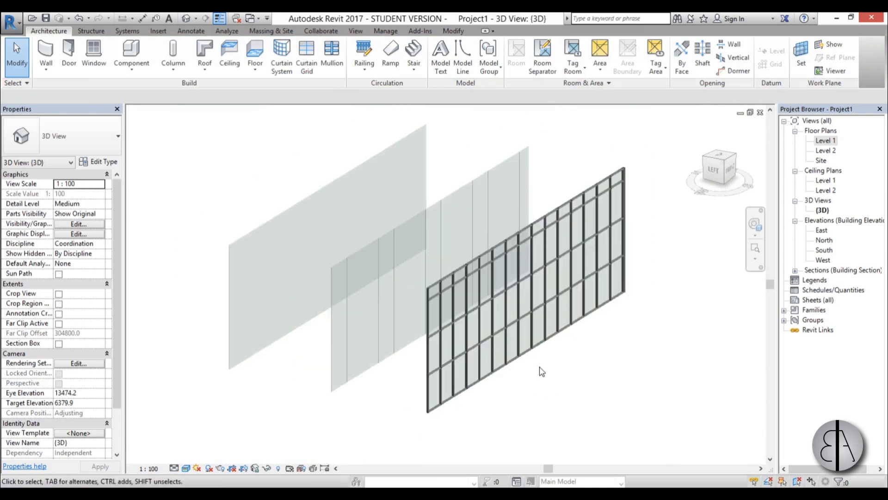
{"action": "left_click", "coordinate": [365, 343]}
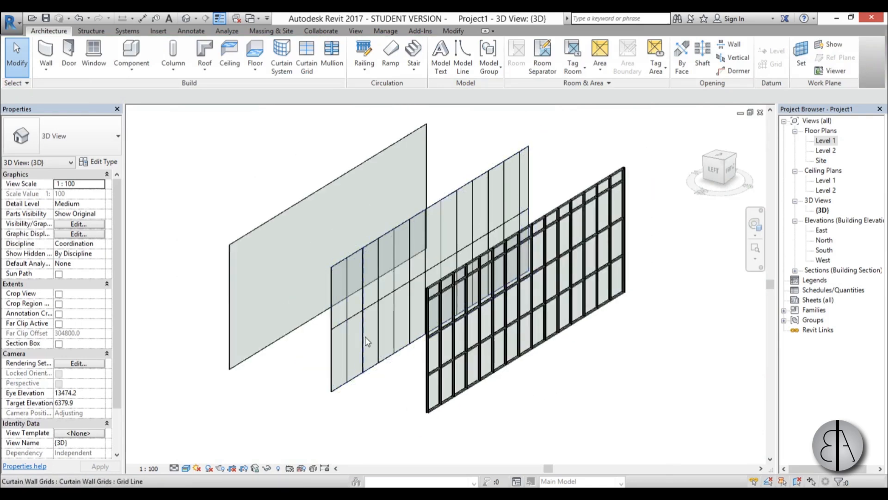
{"action": "left_click", "coordinate": [458, 359]}
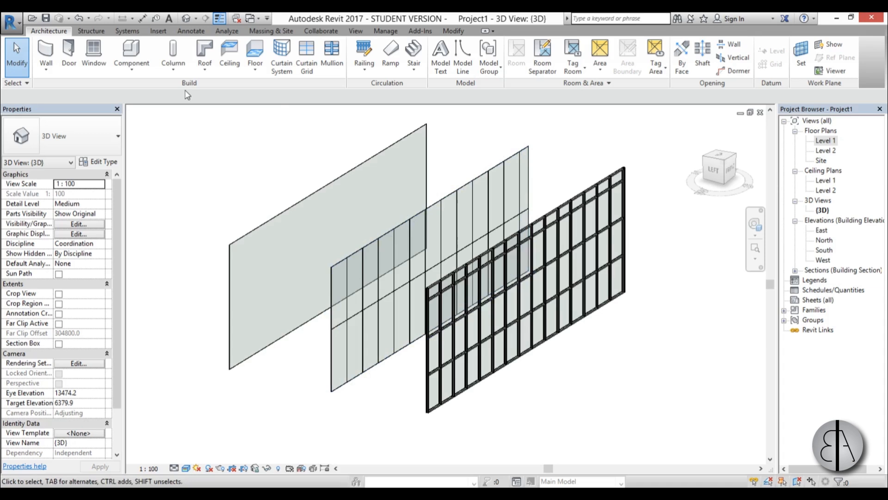
{"action": "mouse_move", "coordinate": [188, 90]}
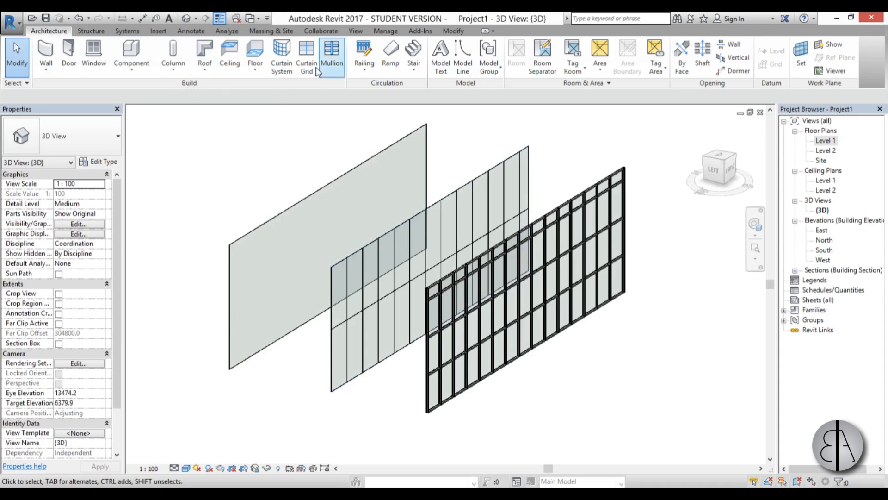
{"action": "mouse_move", "coordinate": [328, 83]}
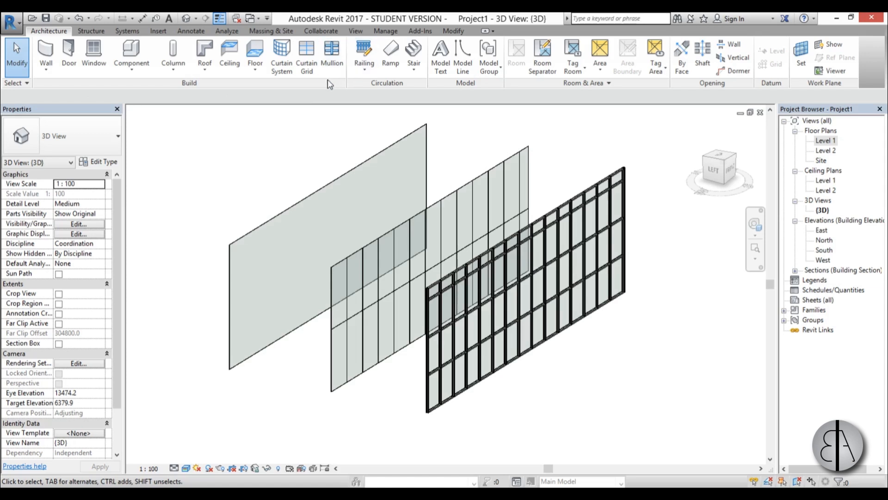
{"action": "mouse_move", "coordinate": [306, 56]}
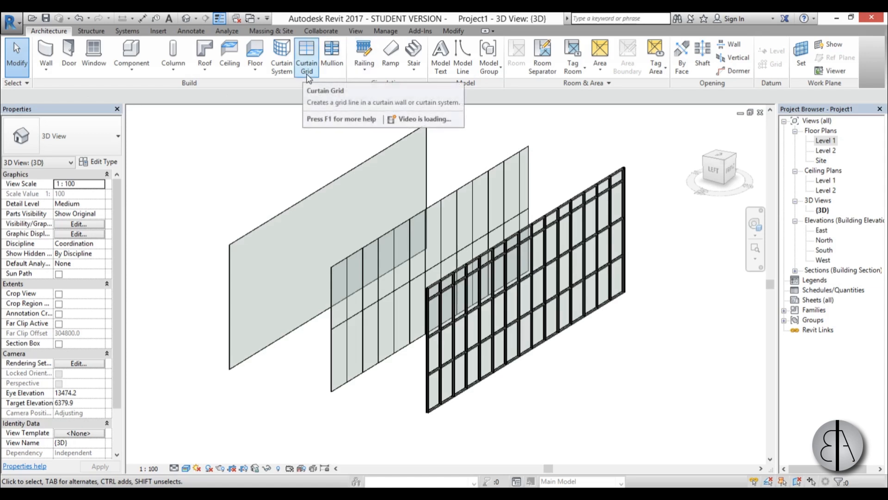
{"action": "mouse_move", "coordinate": [331, 55]}
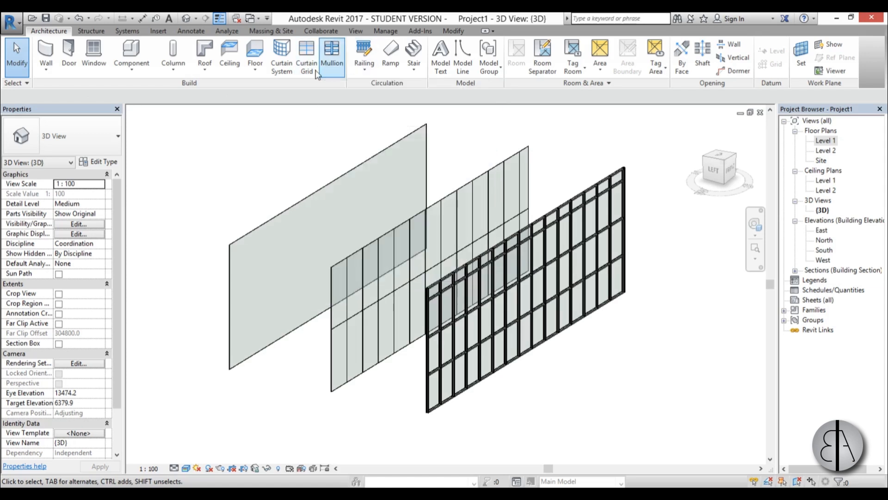
{"action": "mouse_move", "coordinate": [282, 54]}
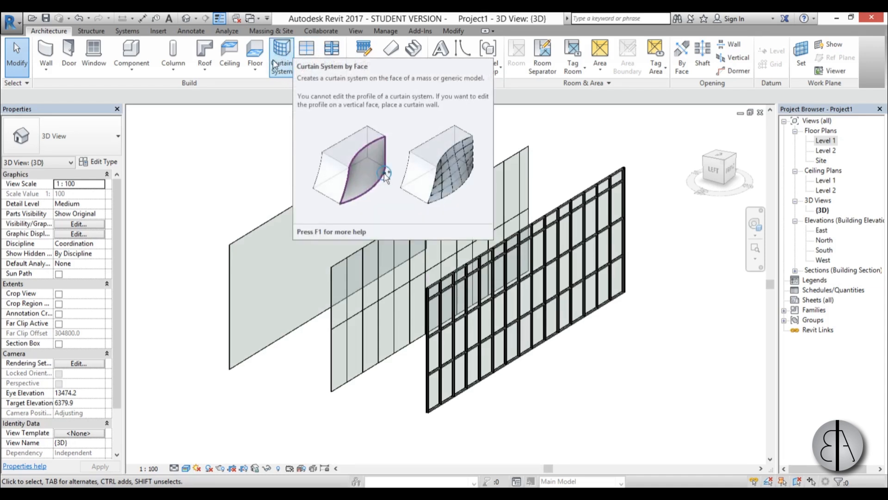
{"action": "mouse_move", "coordinate": [293, 91]}
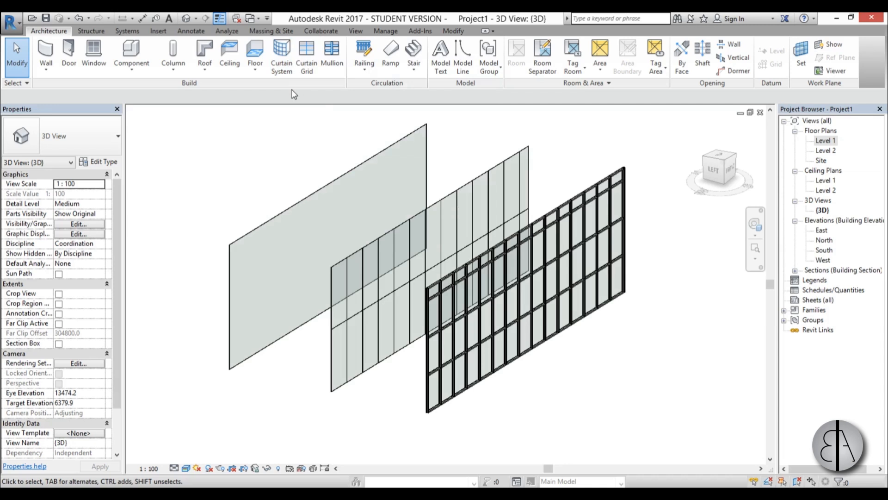
{"action": "mouse_move", "coordinate": [270, 123]}
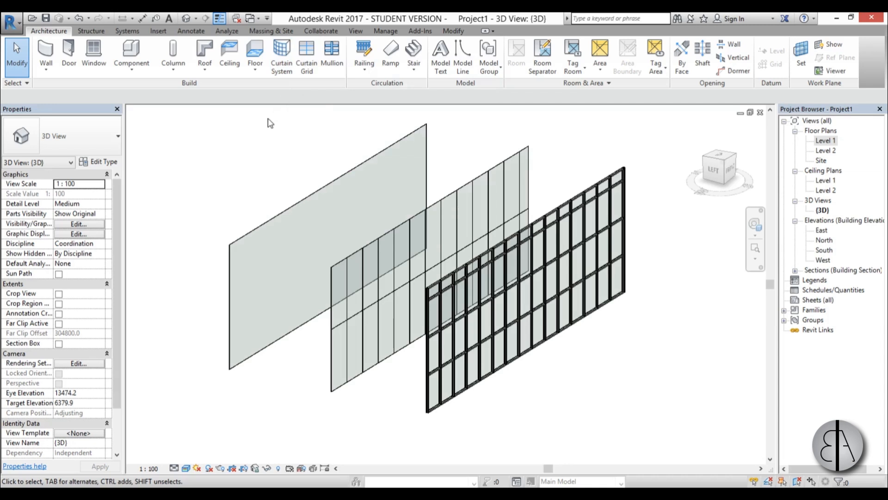
{"action": "mouse_move", "coordinate": [253, 185]}
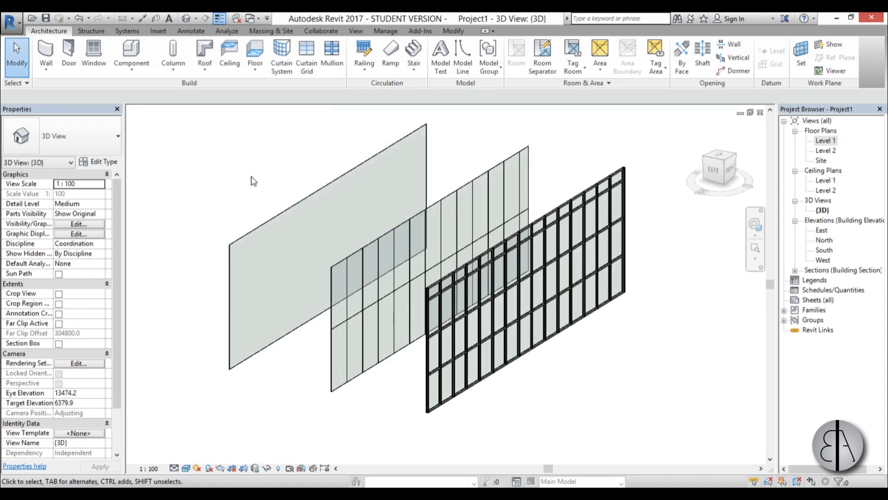
{"action": "mouse_move", "coordinate": [307, 54]}
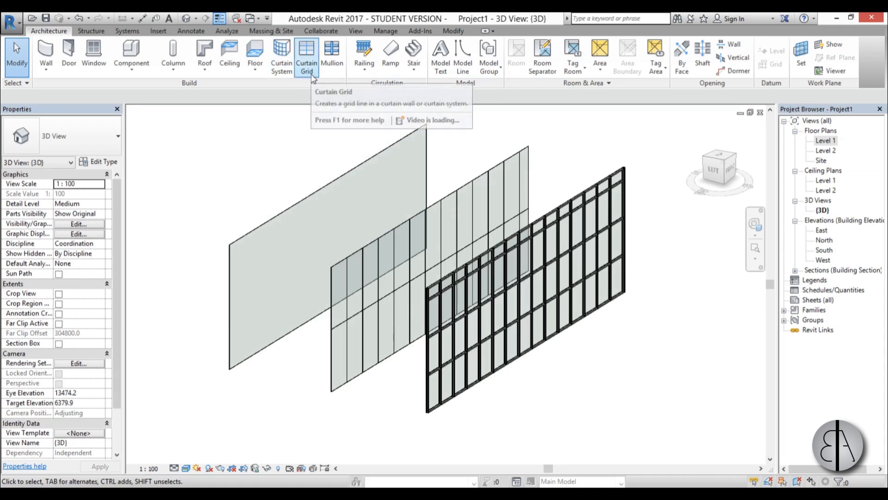
Step: Start Curtain Grid with All Segments and place vertical grid lines along the plain wall
{"action": "left_click", "coordinate": [306, 54]}
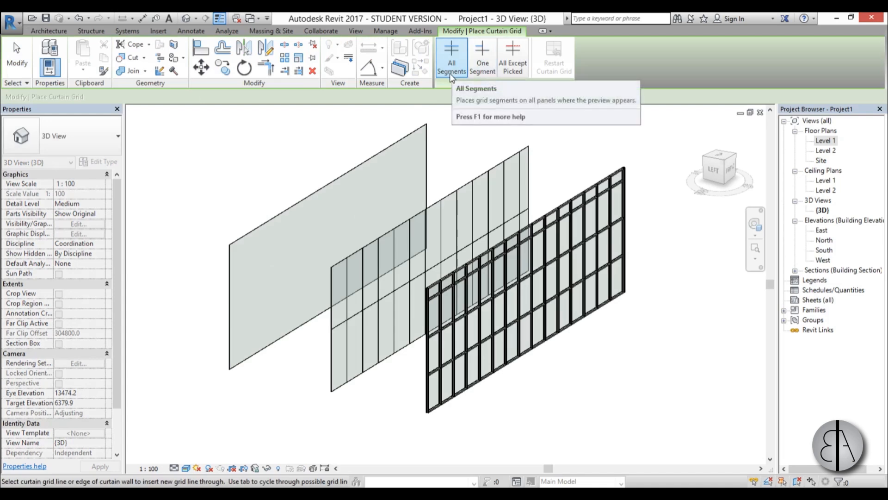
{"action": "mouse_move", "coordinate": [473, 94]}
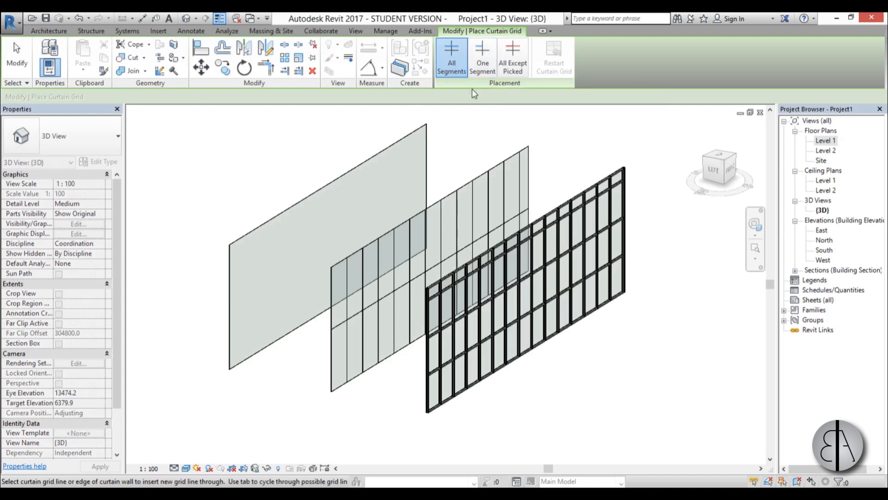
{"action": "scroll", "scroll_direction": "down", "scroll_amount": 3}
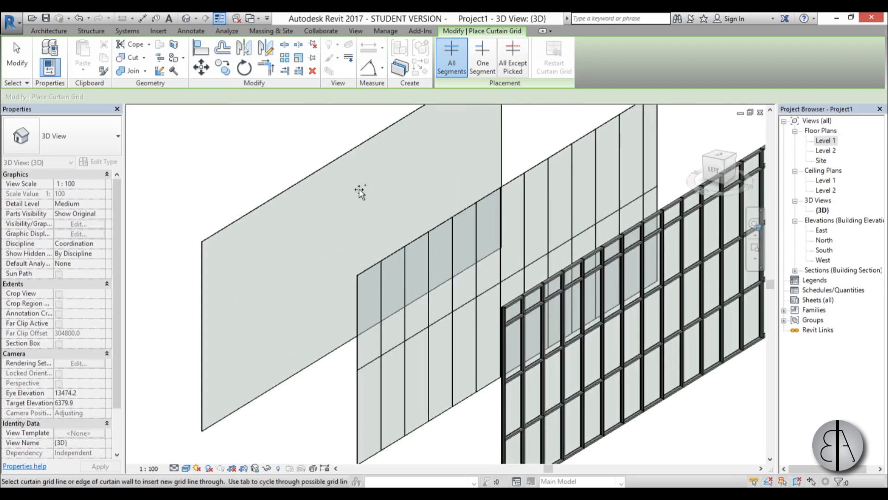
{"action": "mouse_move", "coordinate": [290, 205]}
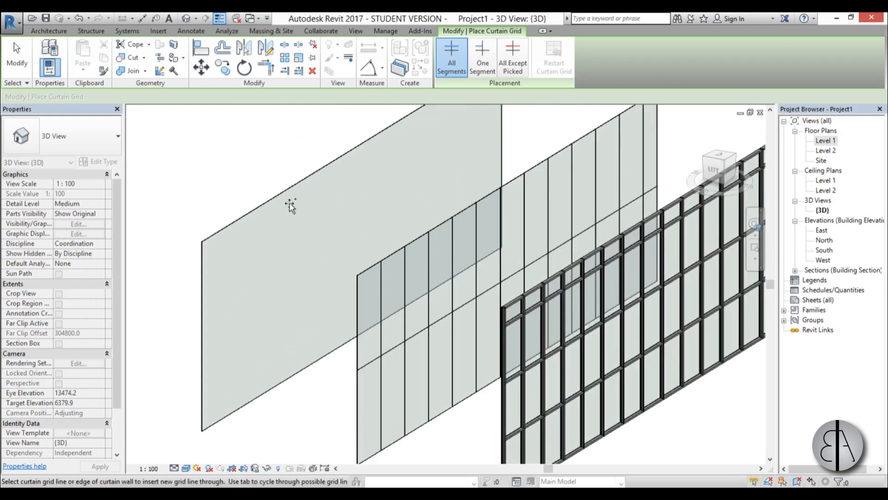
{"action": "mouse_move", "coordinate": [291, 204]}
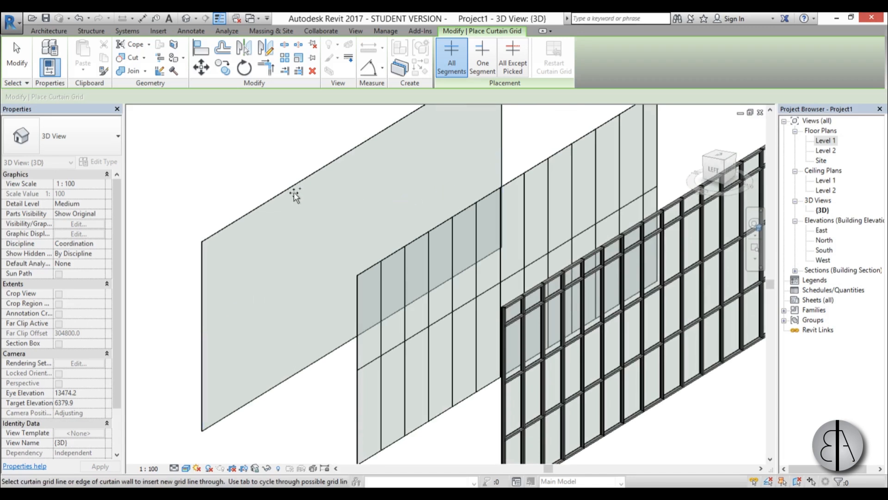
{"action": "mouse_move", "coordinate": [293, 201]}
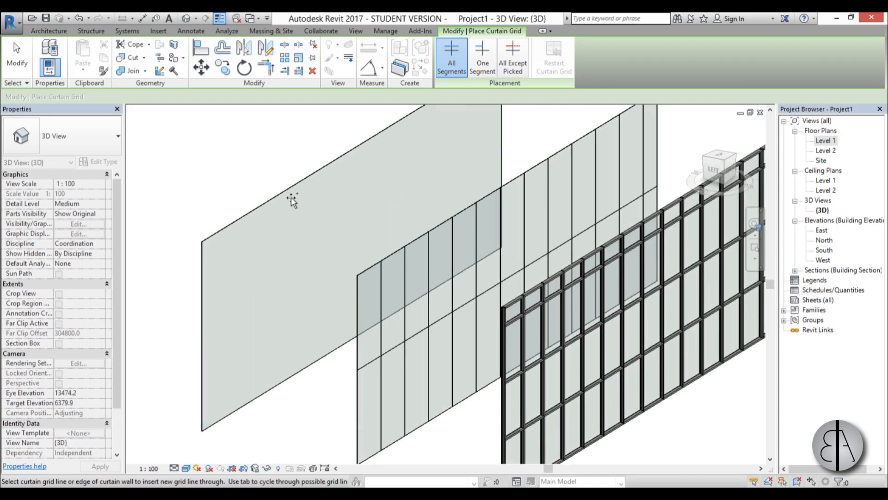
{"action": "mouse_move", "coordinate": [300, 188]}
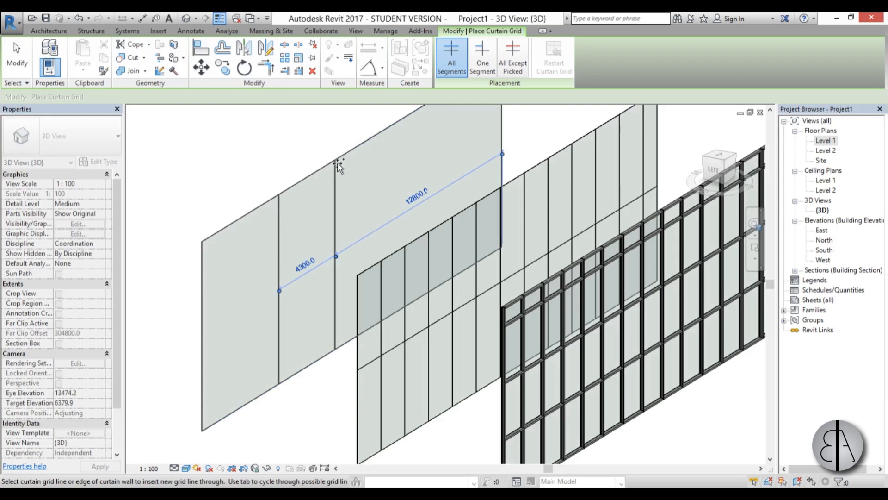
{"action": "scroll", "scroll_direction": "up", "scroll_amount": 3}
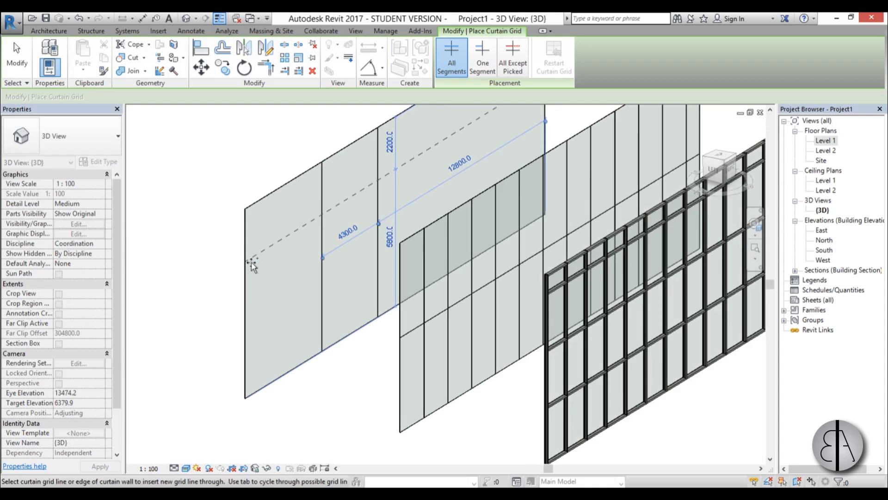
{"action": "mouse_move", "coordinate": [320, 232]}
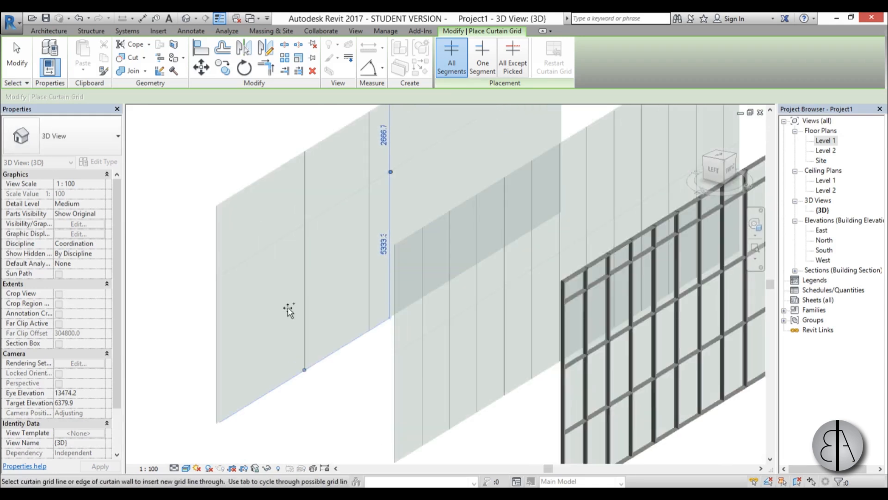
Step: Place a horizontal grid line, then a One Segment vertical grid at an upper panel's midpoint
{"action": "left_click", "coordinate": [482, 59]}
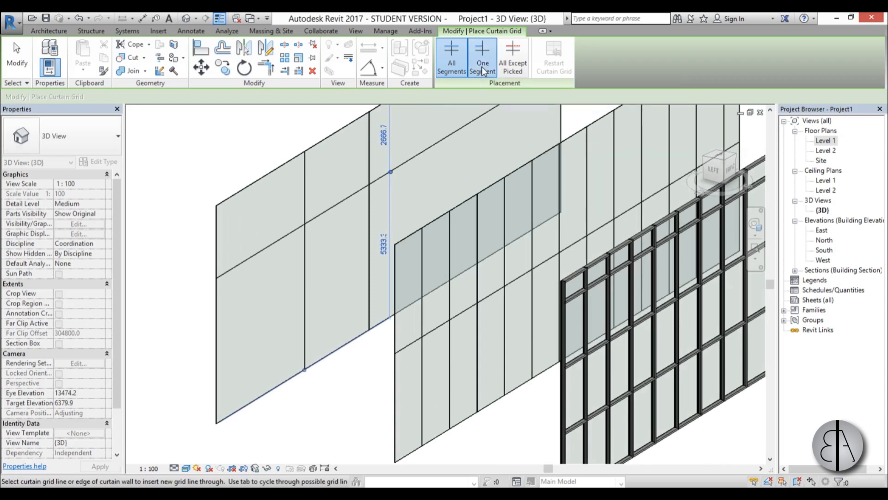
{"action": "left_click", "coordinate": [482, 57]}
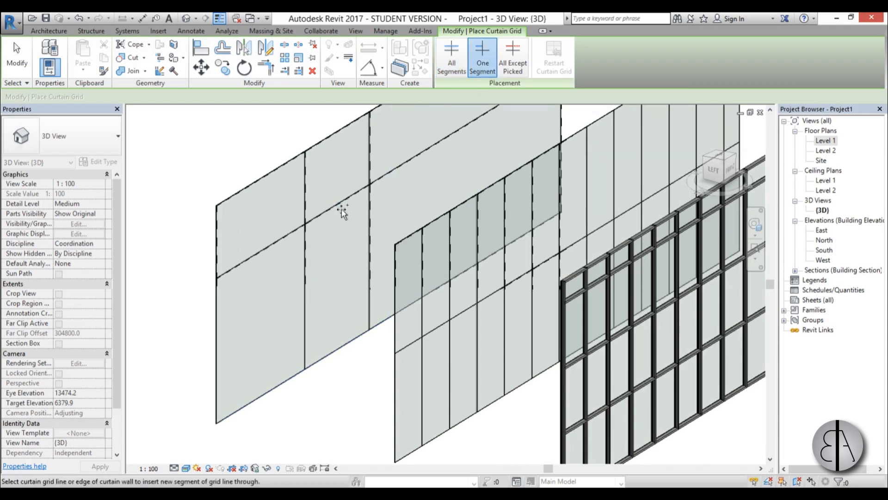
{"action": "mouse_move", "coordinate": [339, 212]}
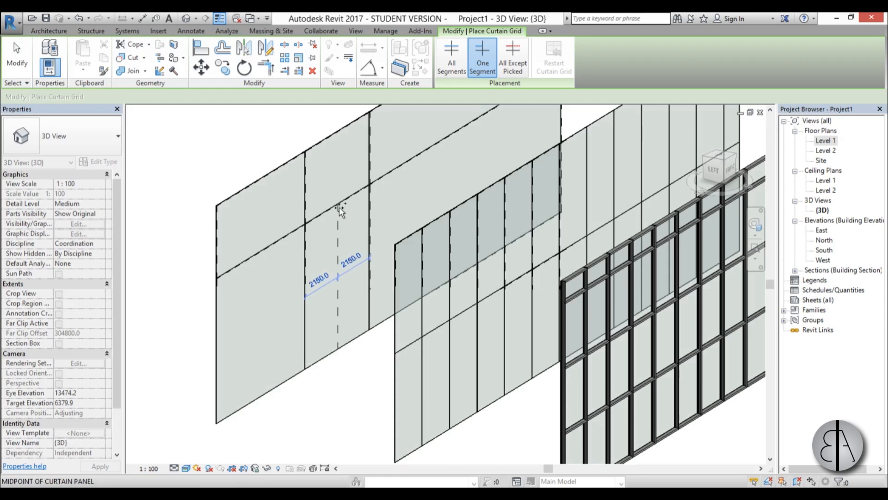
{"action": "mouse_move", "coordinate": [339, 195]}
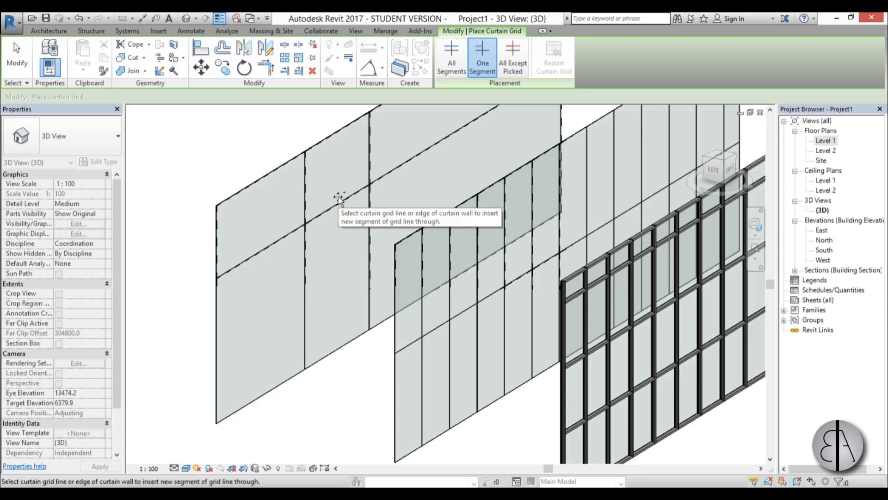
{"action": "left_click", "coordinate": [333, 213]}
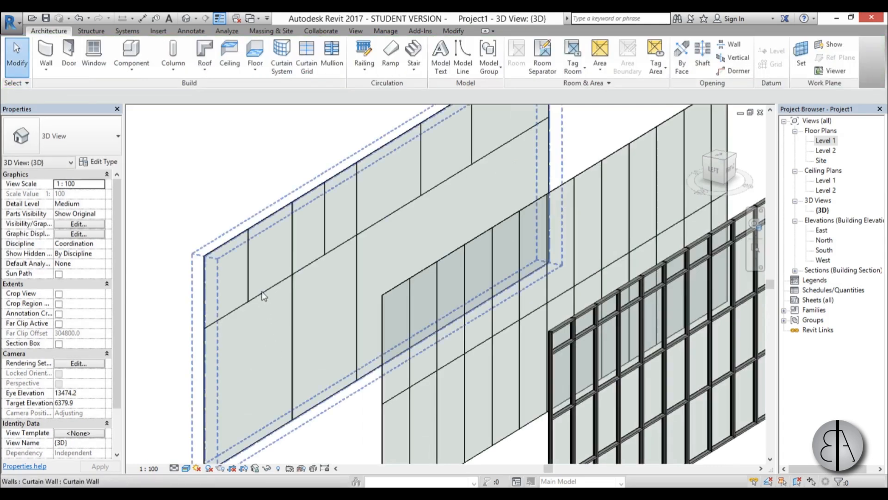
Step: Select the horizontal grid line on the middle exterior glazing wall to adjust its height
{"action": "left_click", "coordinate": [269, 299]}
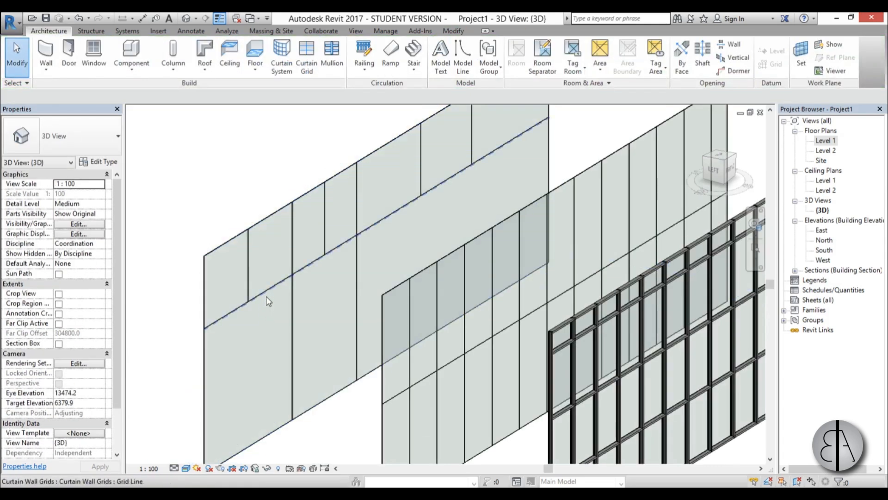
{"action": "left_click", "coordinate": [378, 222]}
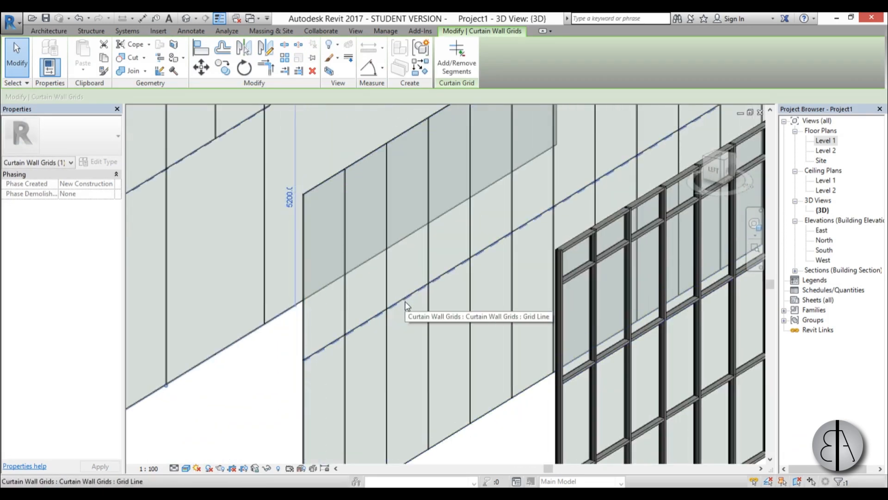
{"action": "left_click", "coordinate": [405, 300]}
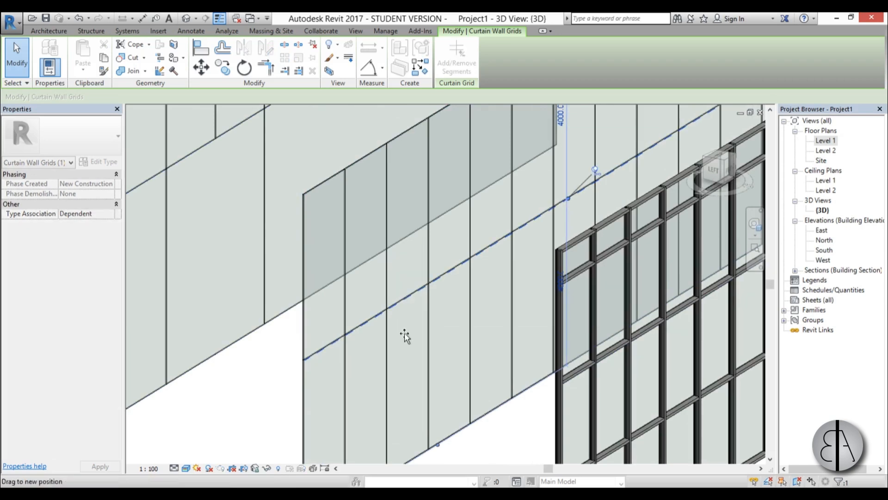
{"action": "mouse_move", "coordinate": [415, 276]}
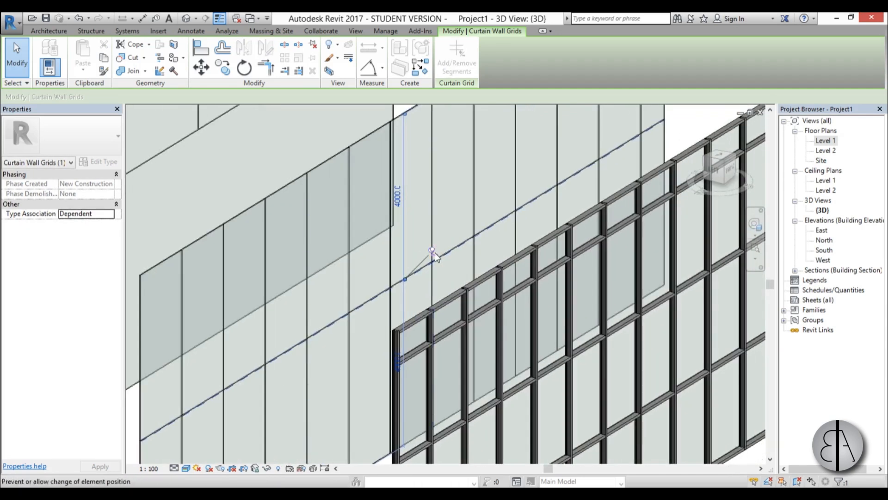
{"action": "mouse_move", "coordinate": [437, 251]}
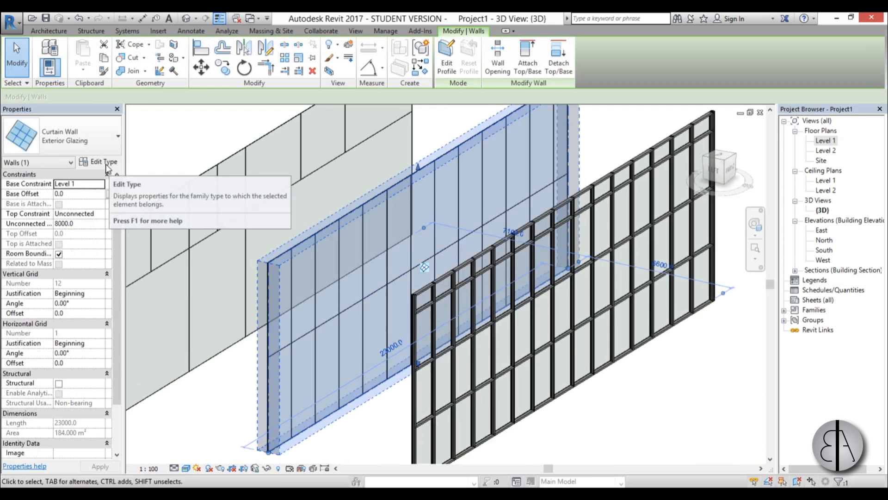
Step: Set the Exterior Glazing type's vertical and horizontal grid layouts to Maximum Spacing
{"action": "left_click", "coordinate": [103, 160]}
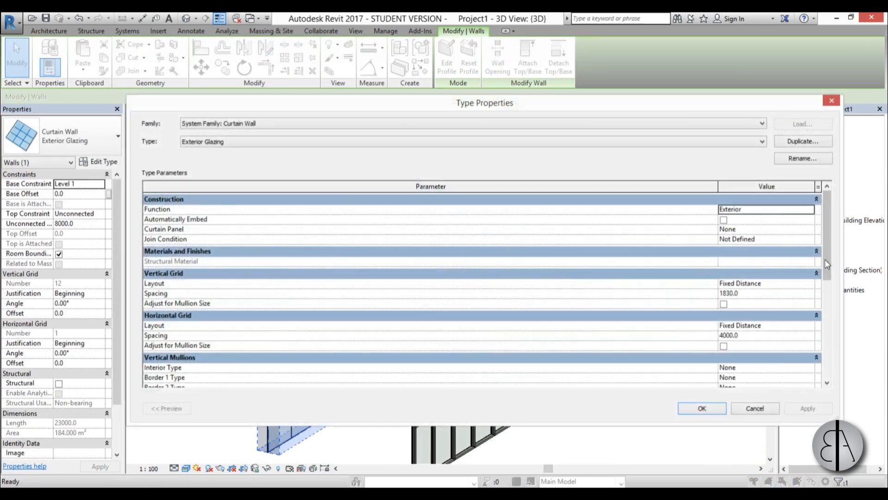
{"action": "scroll", "scroll_direction": "down", "scroll_amount": 3}
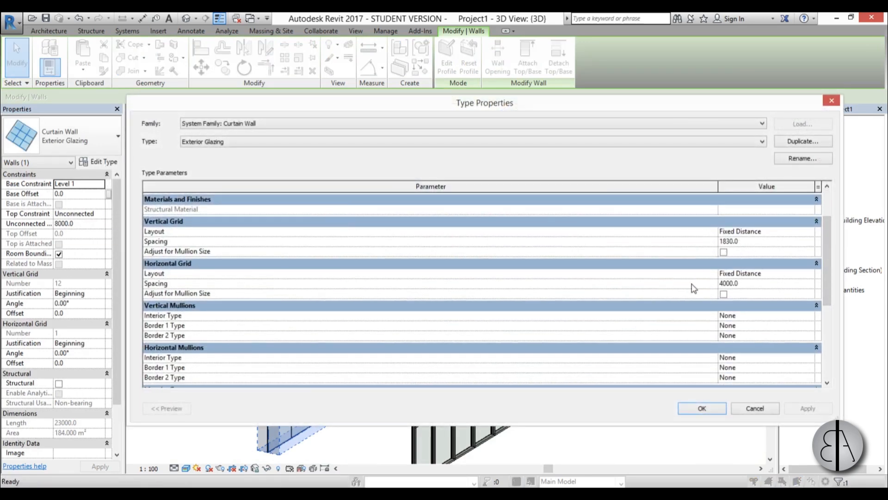
{"action": "mouse_move", "coordinate": [746, 286]}
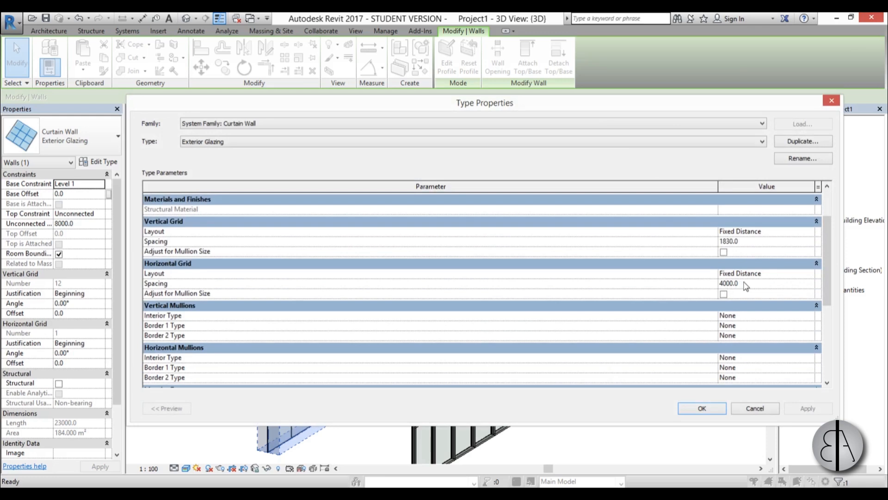
{"action": "mouse_move", "coordinate": [161, 230]}
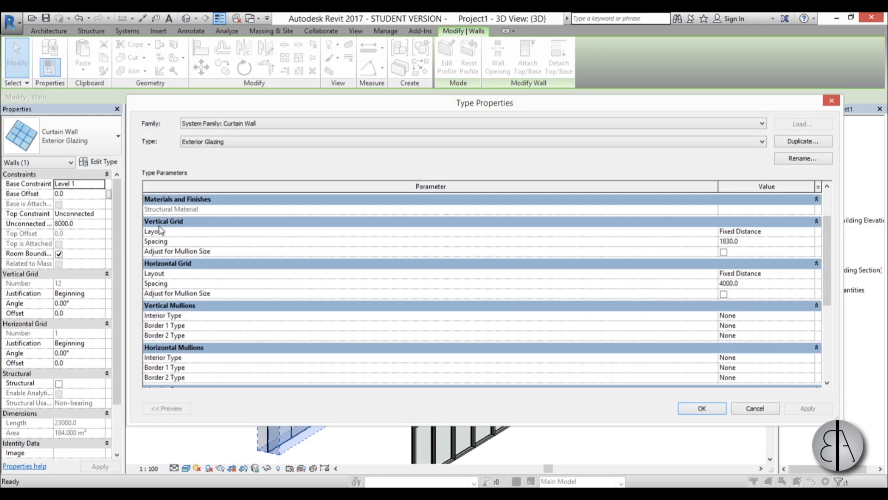
{"action": "mouse_move", "coordinate": [617, 242]}
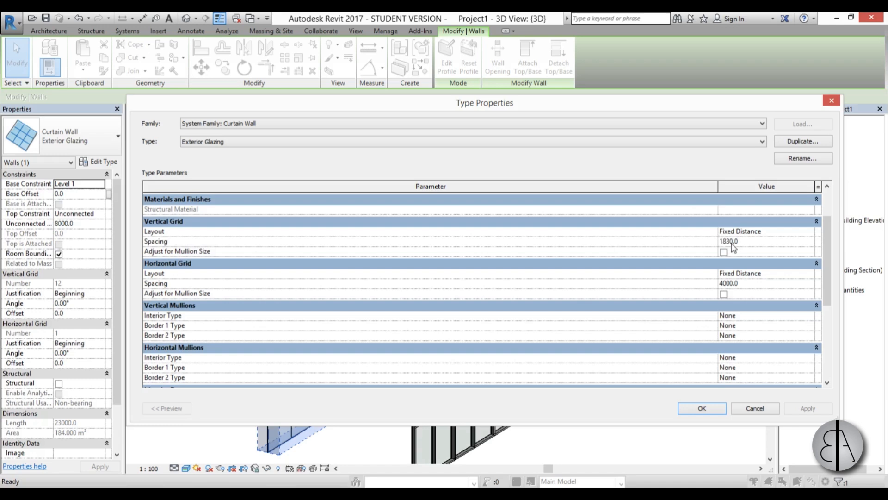
{"action": "mouse_move", "coordinate": [372, 285]}
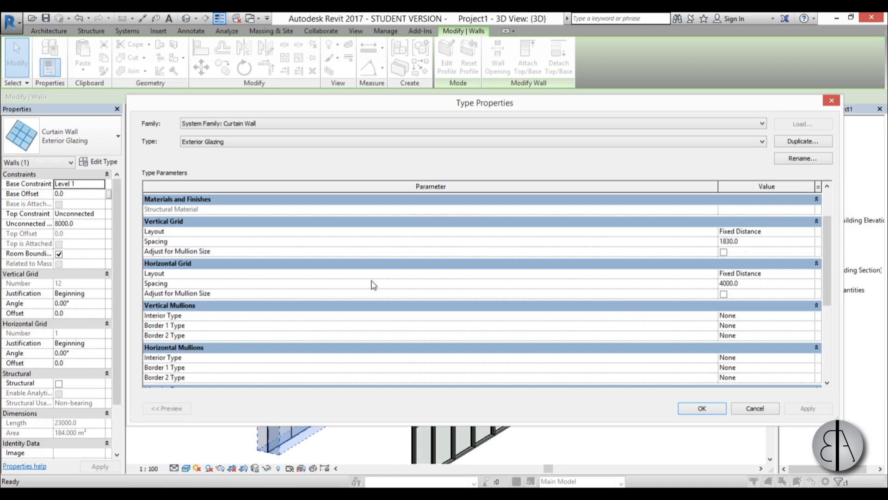
{"action": "mouse_move", "coordinate": [229, 292]}
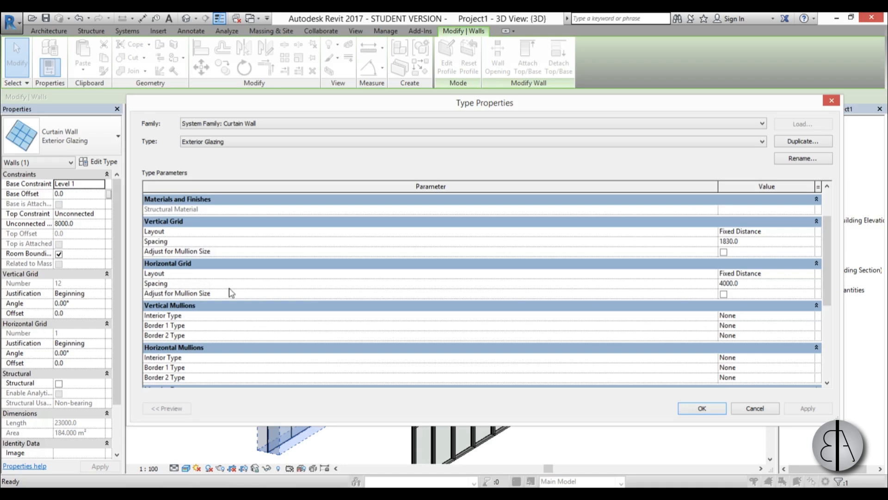
{"action": "mouse_move", "coordinate": [747, 293]}
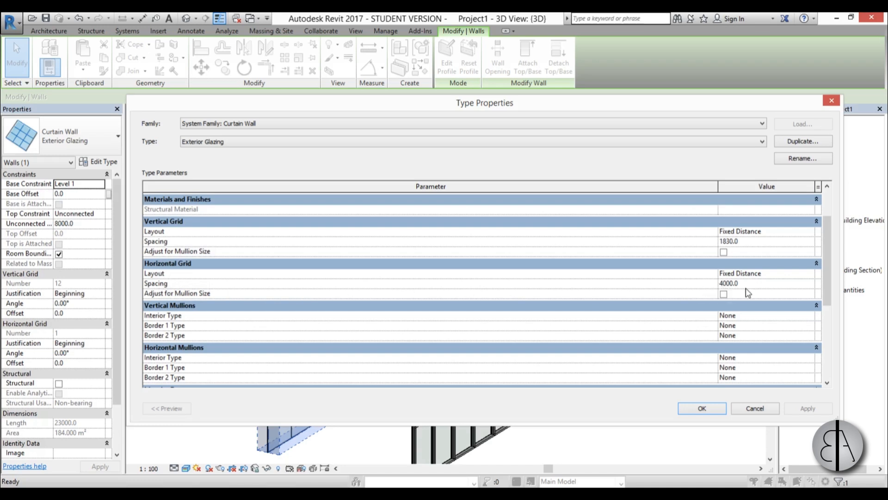
{"action": "mouse_move", "coordinate": [811, 235]}
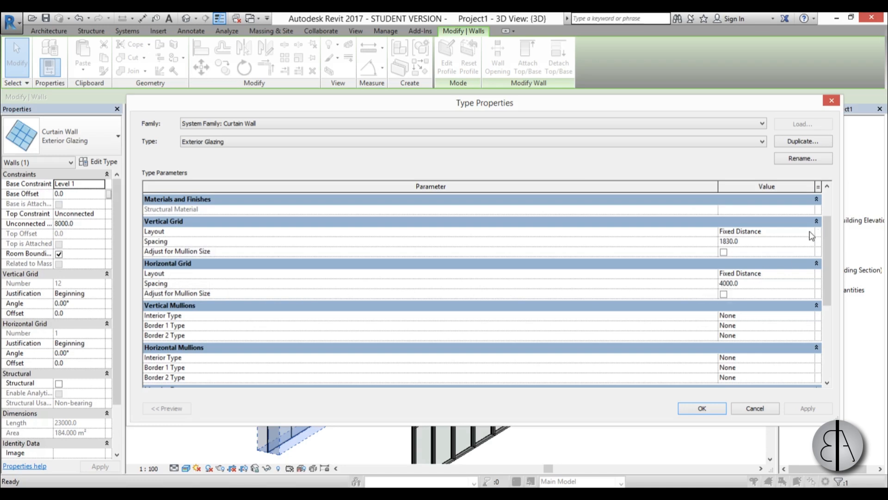
{"action": "left_click", "coordinate": [810, 232]}
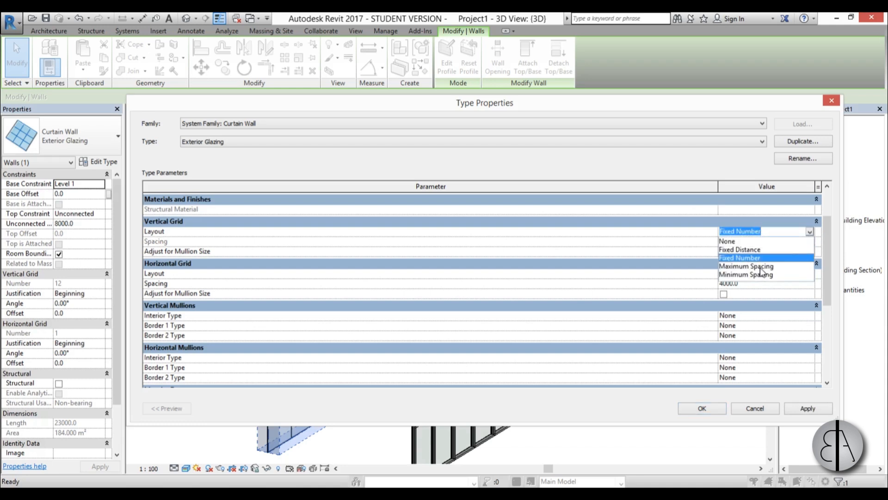
{"action": "left_click", "coordinate": [745, 266]}
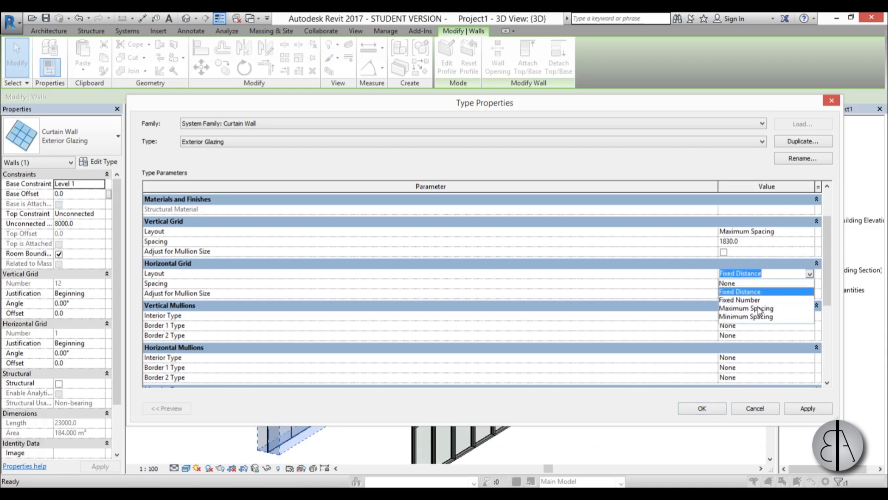
{"action": "left_click", "coordinate": [746, 307]}
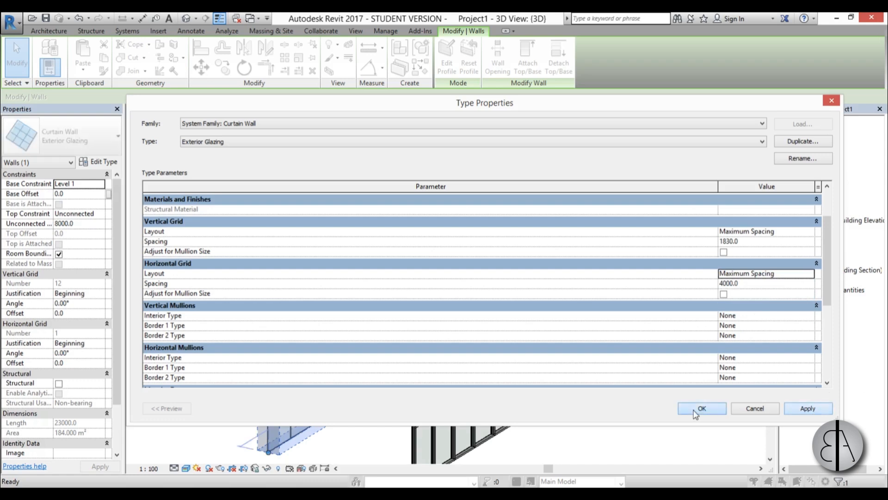
{"action": "left_click", "coordinate": [701, 408]}
{"action": "type", "text": "2"}
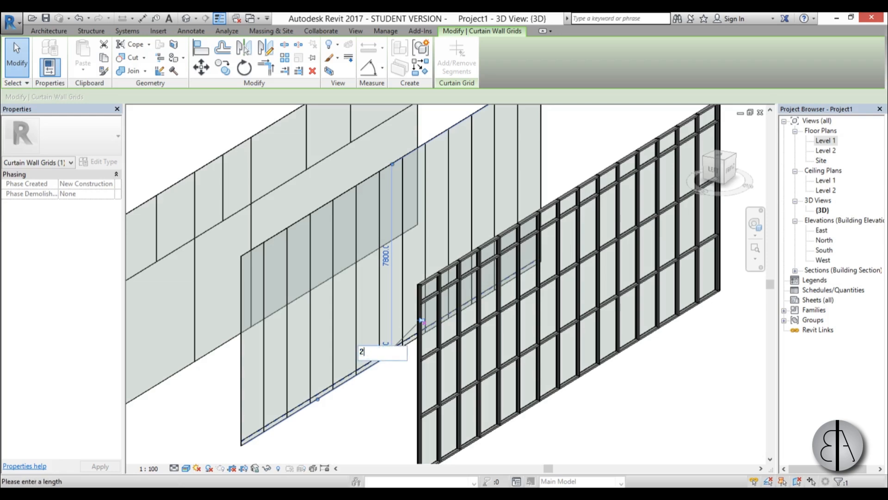
Step: Confirm the typed grid line distance and select the curtain wall again
{"action": "key", "text": "Escape"}
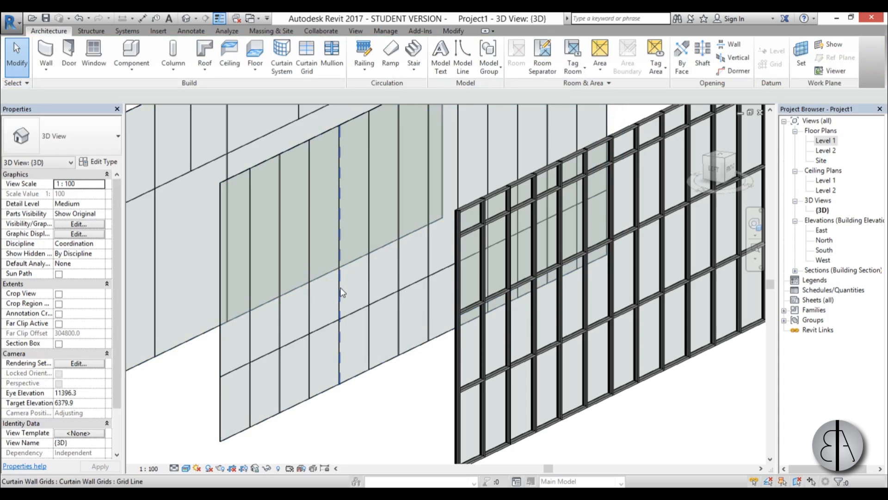
{"action": "left_click", "coordinate": [339, 256]}
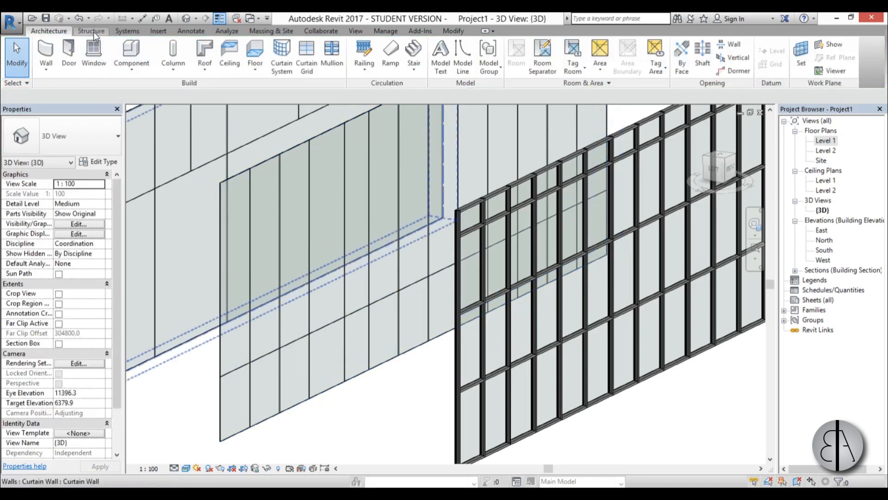
{"action": "mouse_move", "coordinate": [307, 54]}
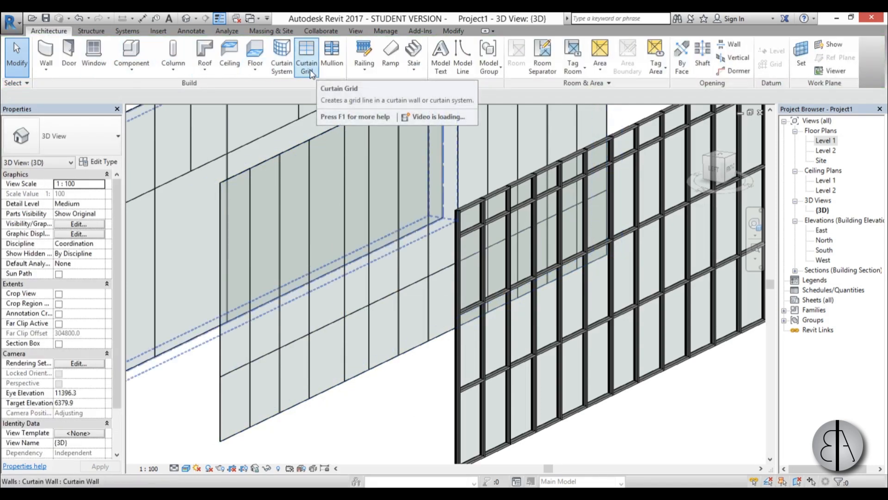
{"action": "left_click", "coordinate": [306, 54]}
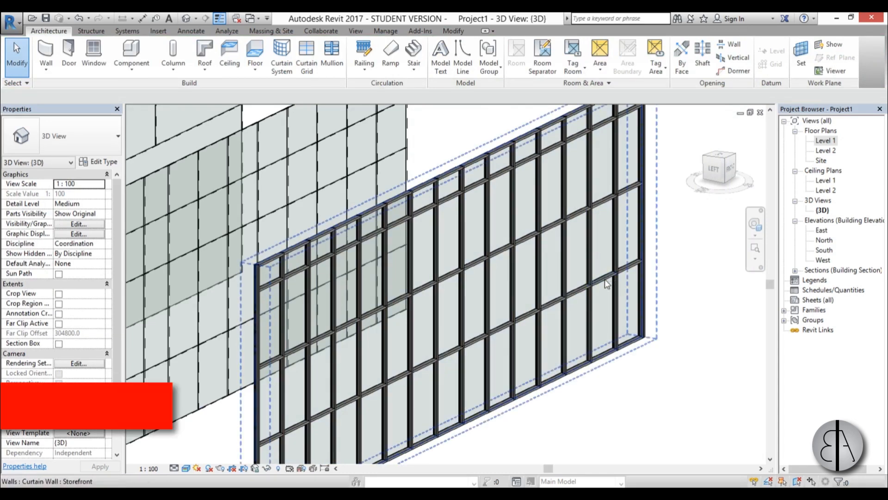
{"action": "key", "text": "Tab"}
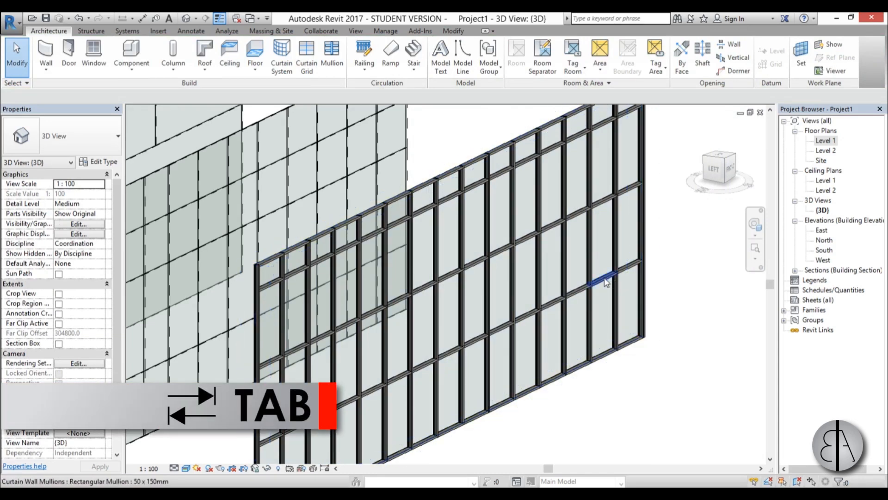
{"action": "left_click", "coordinate": [603, 275]}
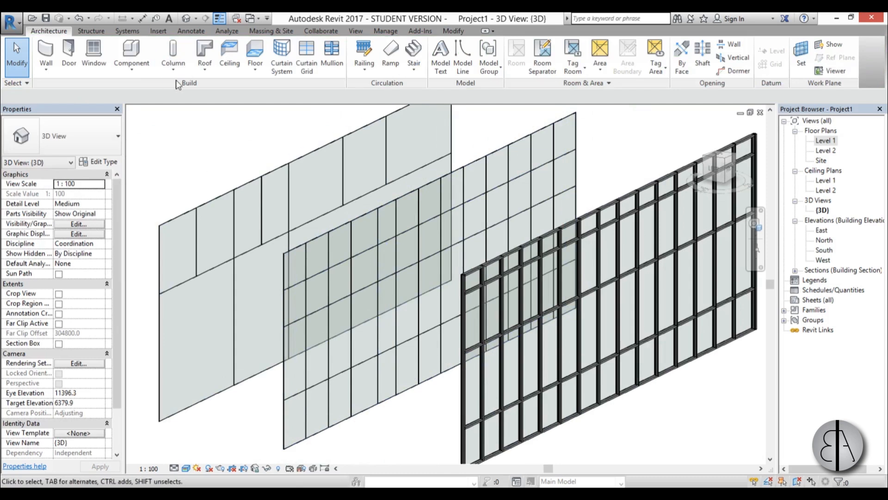
Step: Place mullions on Grid Line along the middle exterior glazing wall's grid lines
{"action": "left_click", "coordinate": [331, 54]}
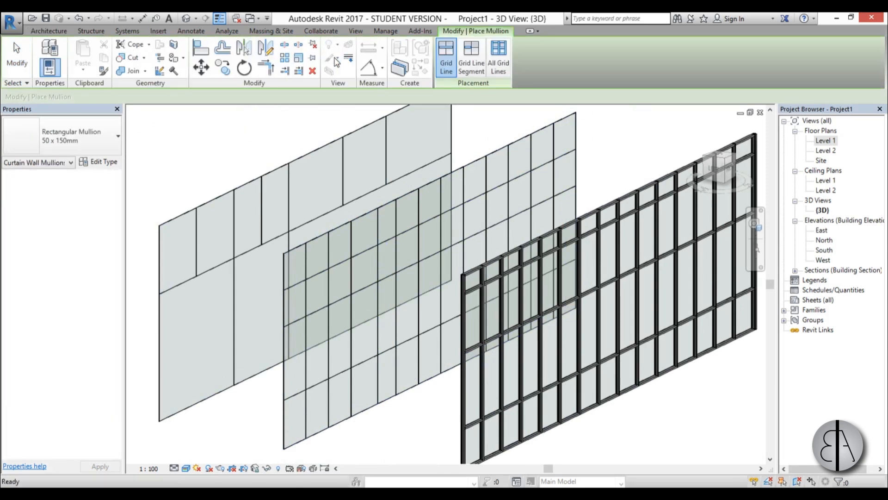
{"action": "mouse_move", "coordinate": [74, 136]}
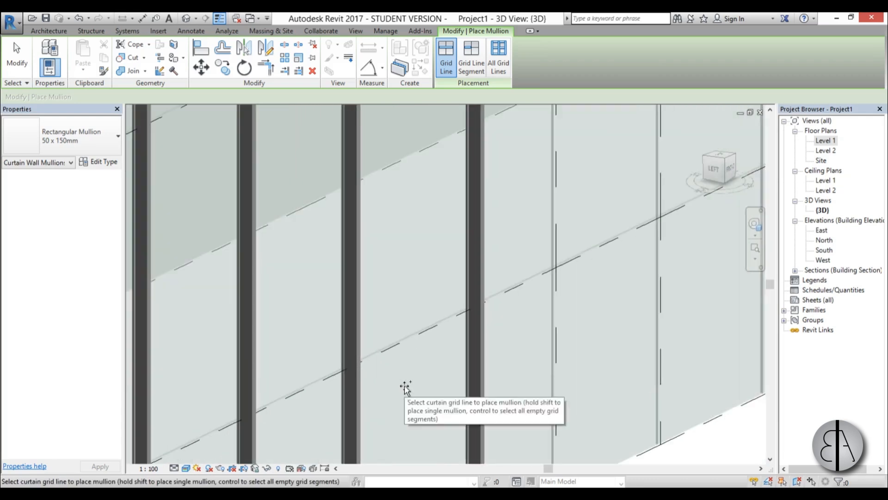
{"action": "left_click", "coordinate": [116, 136]}
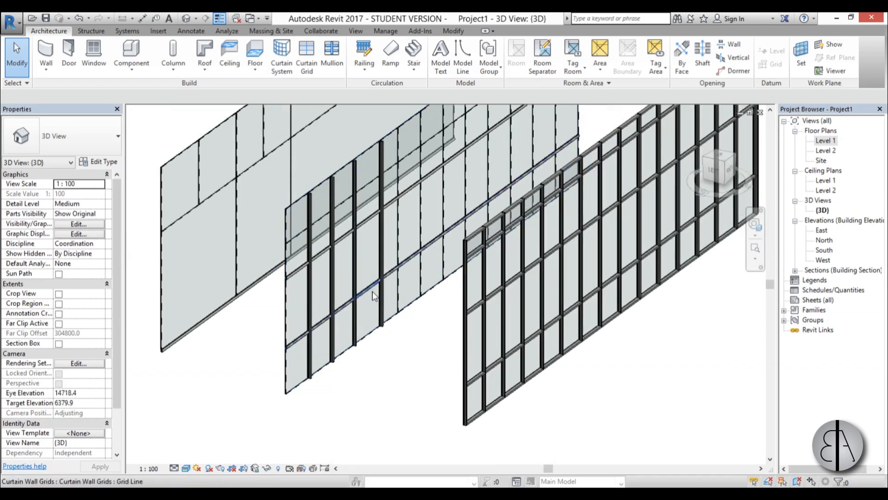
{"action": "left_click", "coordinate": [825, 140]}
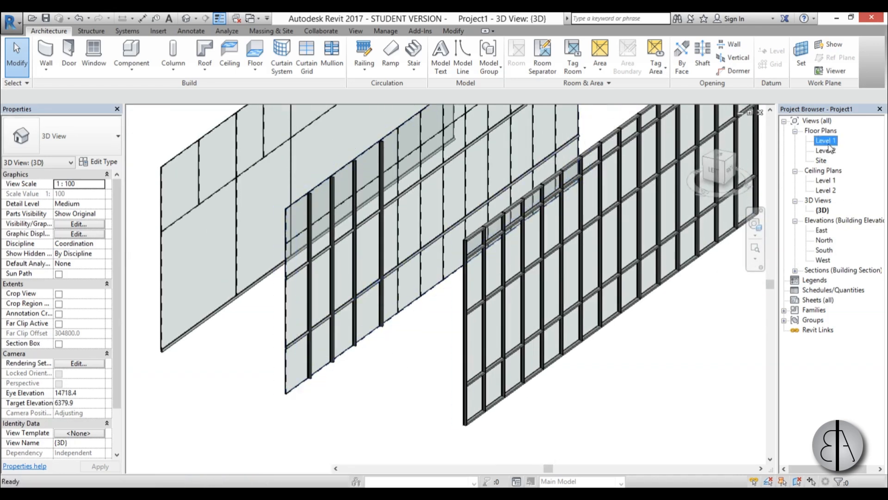
{"action": "double_click", "coordinate": [825, 139]}
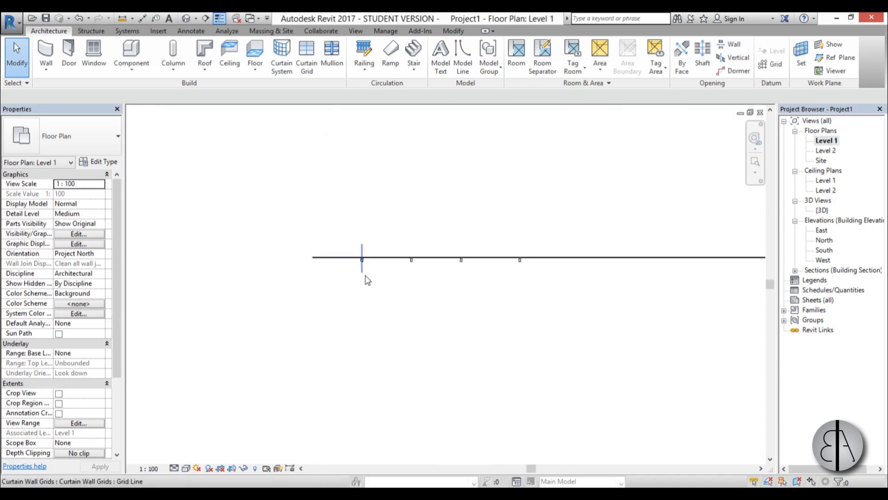
{"action": "left_click", "coordinate": [361, 259]}
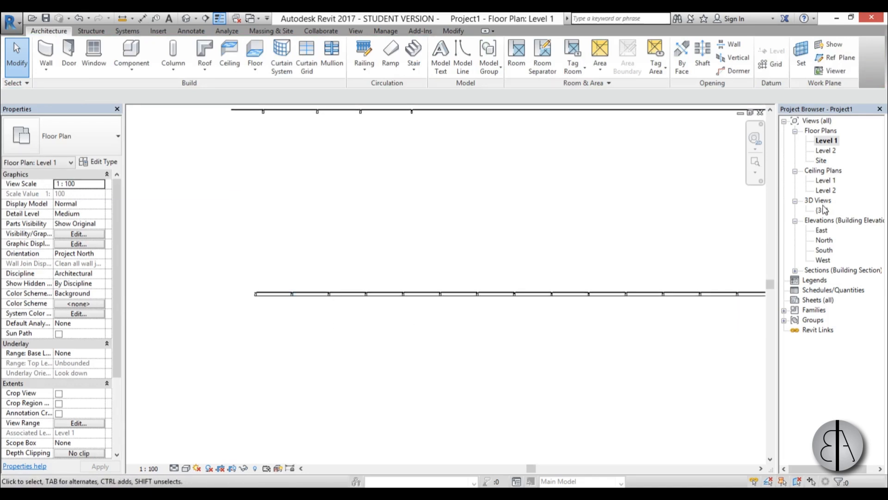
{"action": "double_click", "coordinate": [821, 210]}
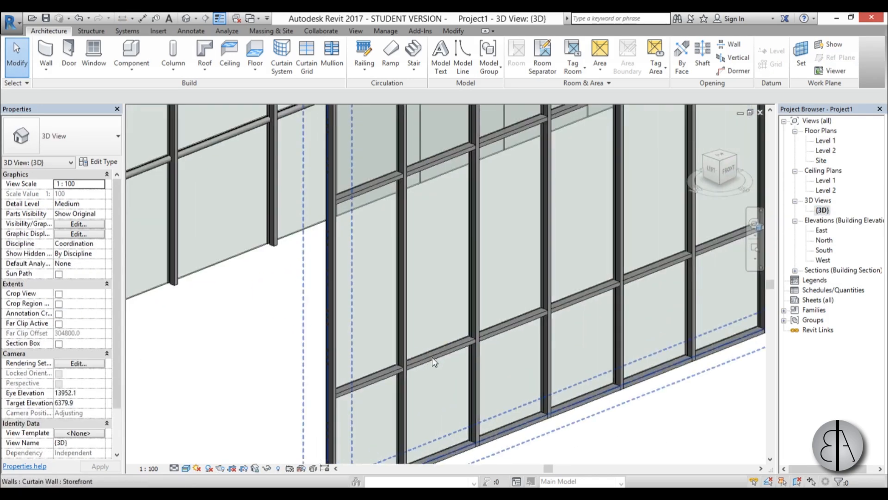
Step: Tab-select one glazed panel and bring up its type list to swap it for System Panel: Solid
{"action": "left_click", "coordinate": [438, 357]}
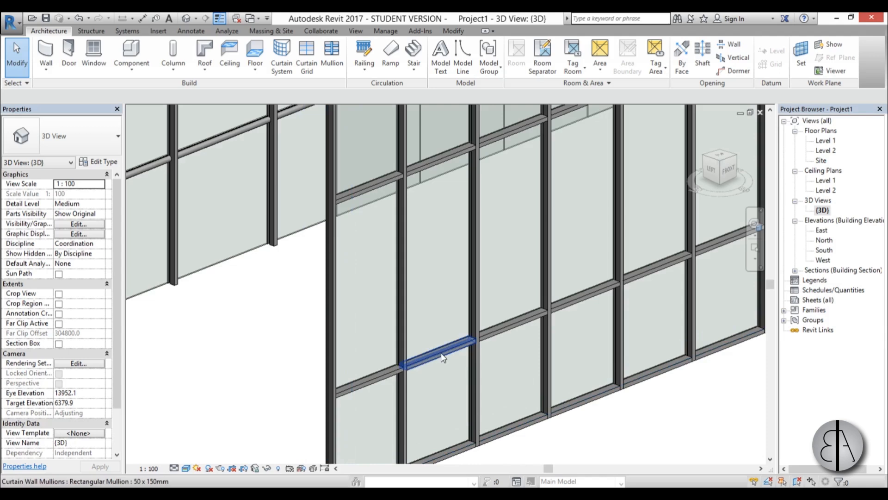
{"action": "left_click", "coordinate": [442, 355]}
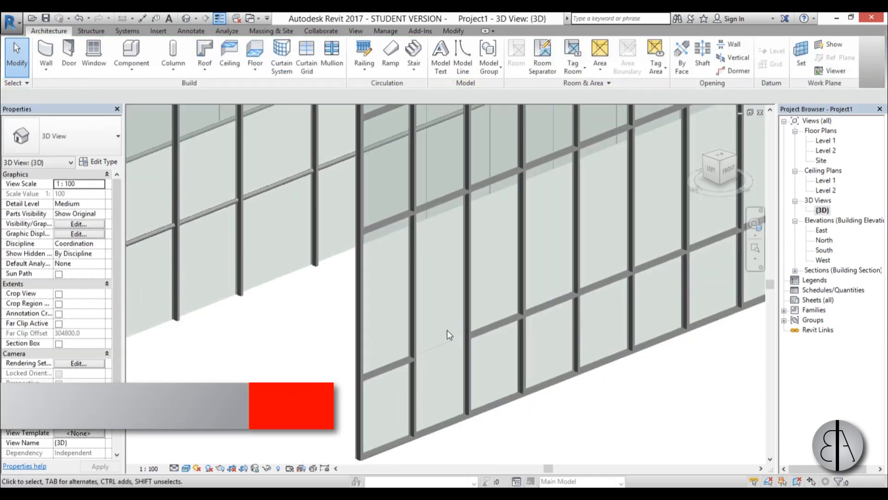
{"action": "key", "text": "Tab"}
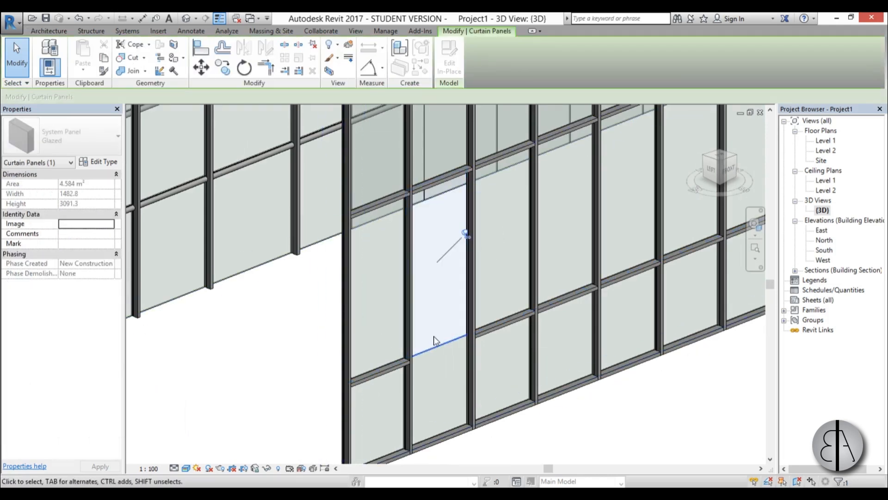
{"action": "mouse_move", "coordinate": [464, 235]}
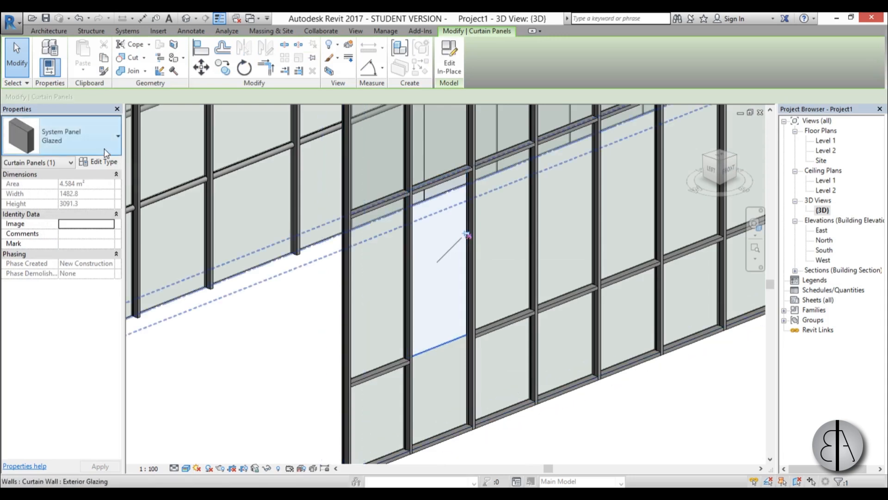
{"action": "left_click", "coordinate": [115, 136]}
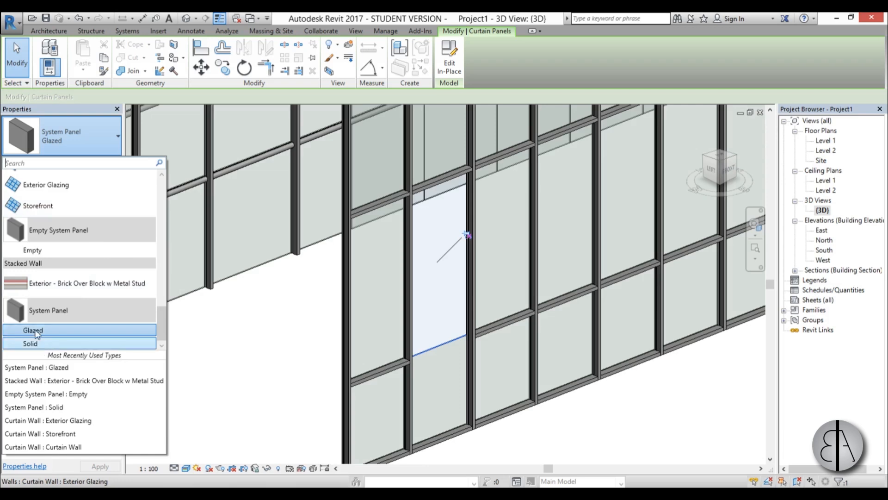
{"action": "mouse_move", "coordinate": [29, 343]}
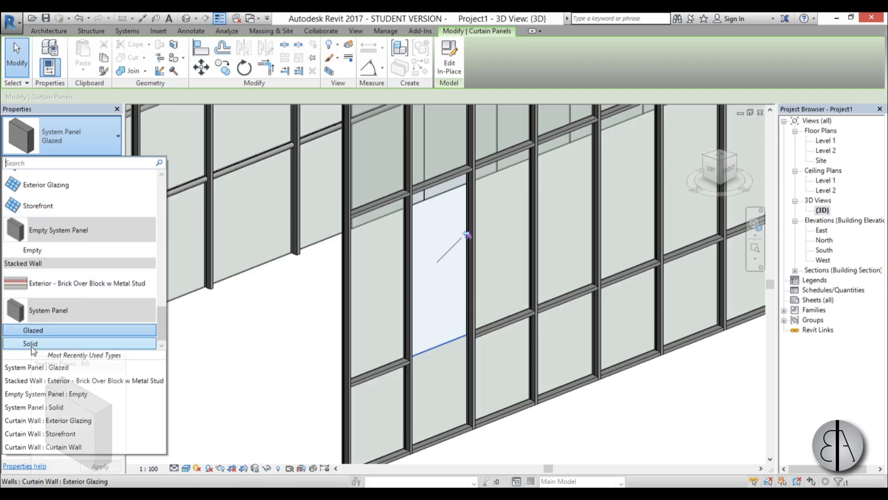
{"action": "mouse_move", "coordinate": [29, 343]}
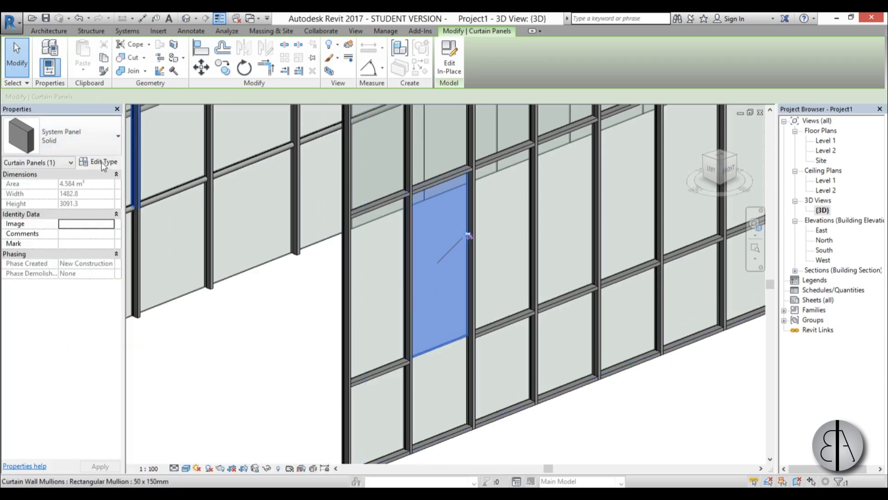
Step: Assign the Aluminum material to the Solid system panel type and apply it
{"action": "left_click", "coordinate": [104, 161]}
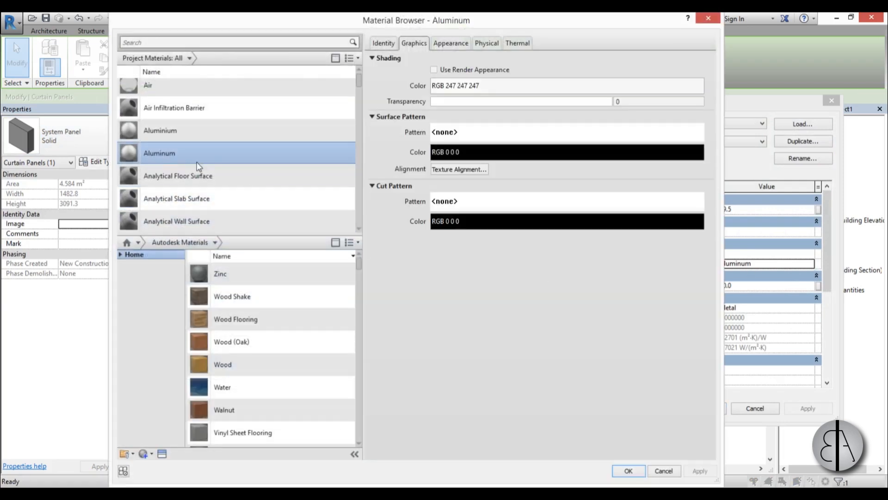
{"action": "mouse_move", "coordinate": [333, 186]}
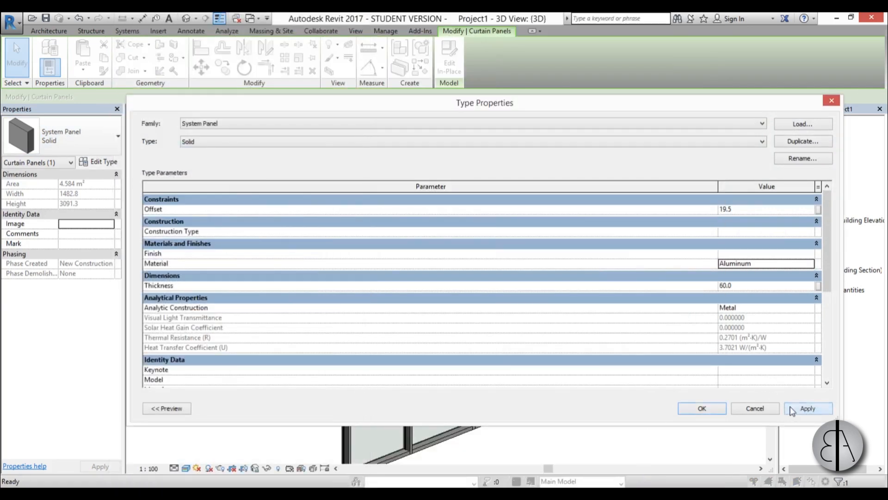
{"action": "left_click", "coordinate": [702, 408]}
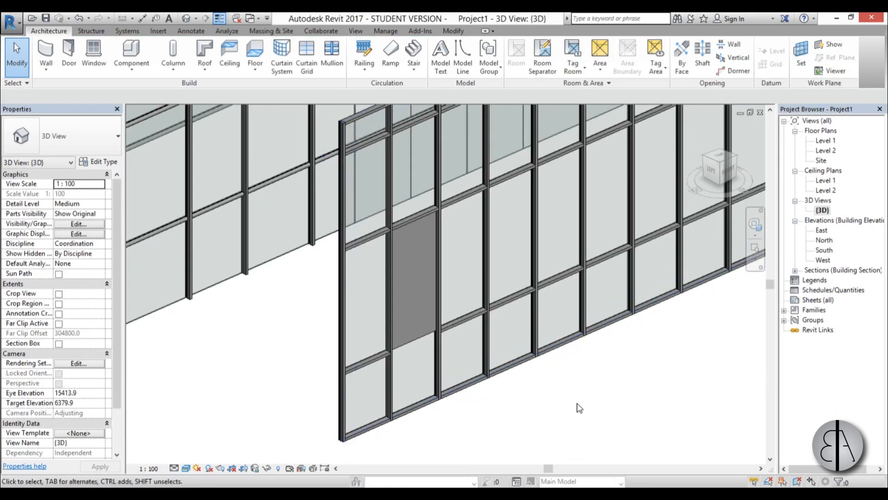
{"action": "mouse_move", "coordinate": [582, 397]}
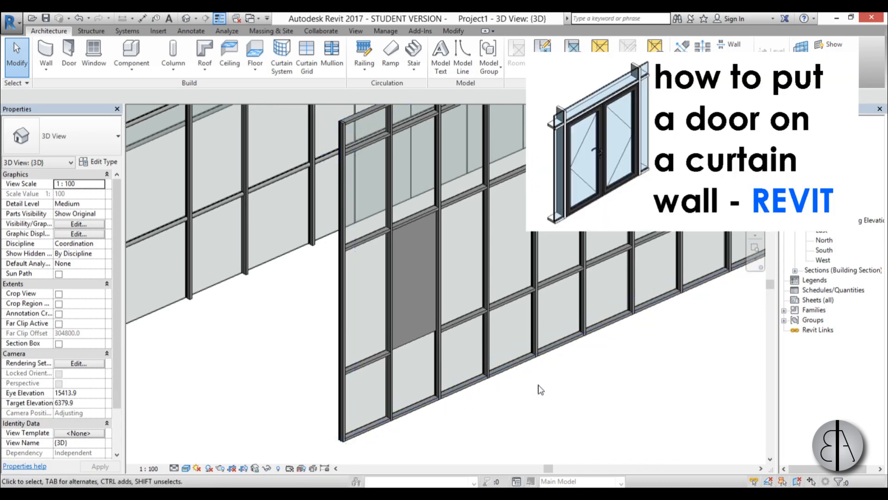
{"action": "mouse_move", "coordinate": [557, 382]}
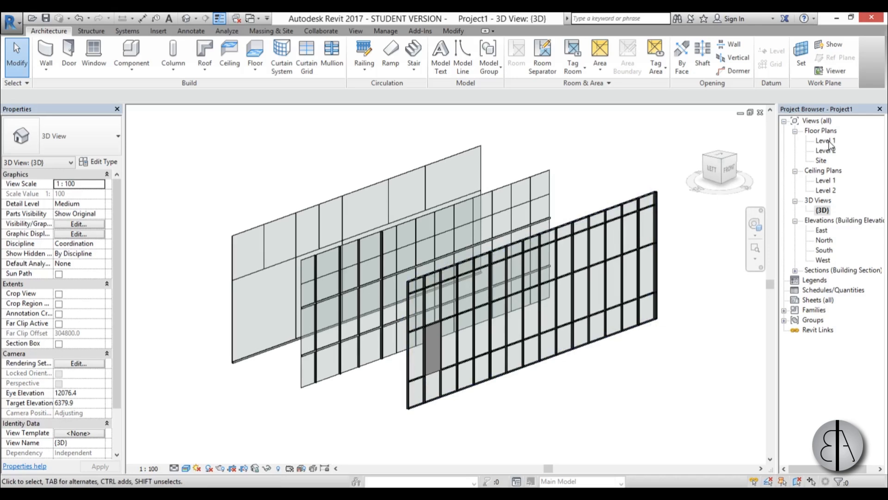
Step: Place a rectangular Curtain Wall: Storefront enclosure on the Level 1 plan by two corners
{"action": "double_click", "coordinate": [825, 140]}
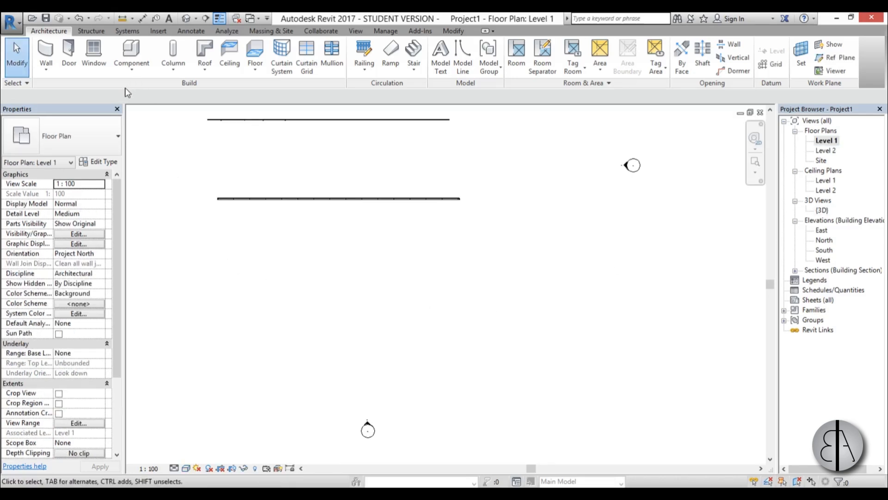
{"action": "left_click", "coordinate": [46, 17]}
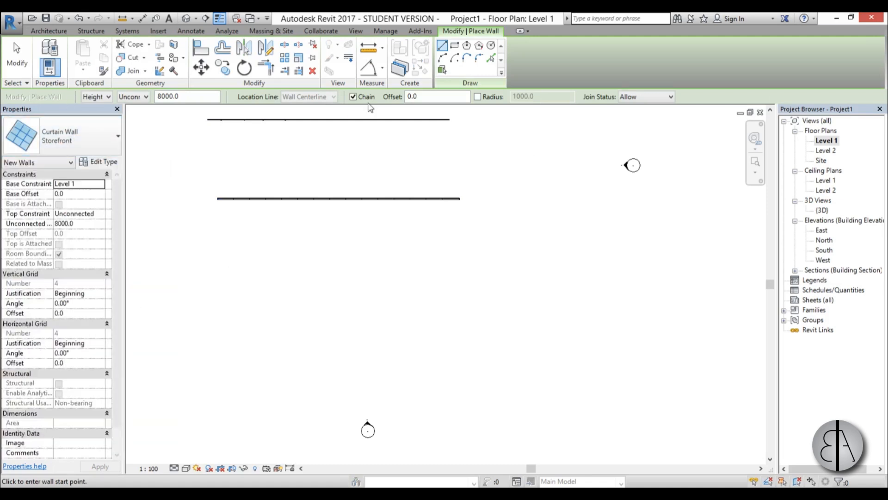
{"action": "mouse_move", "coordinate": [453, 45]}
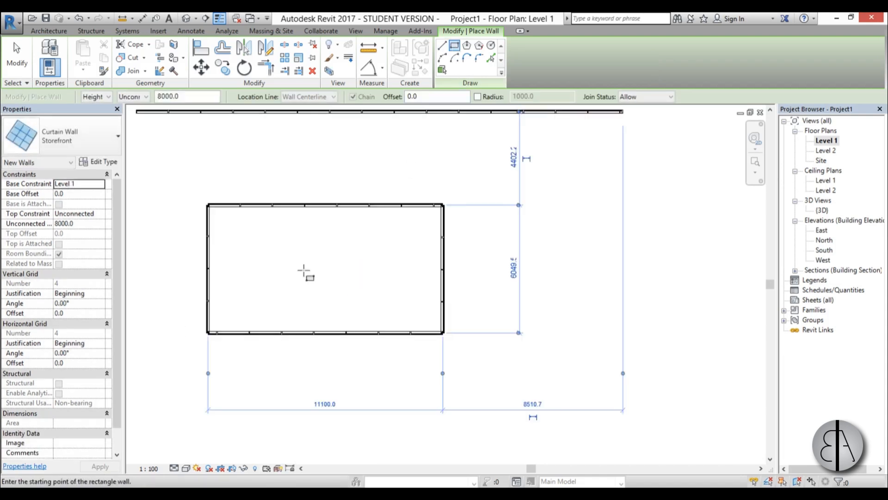
{"action": "key", "text": "Escape"}
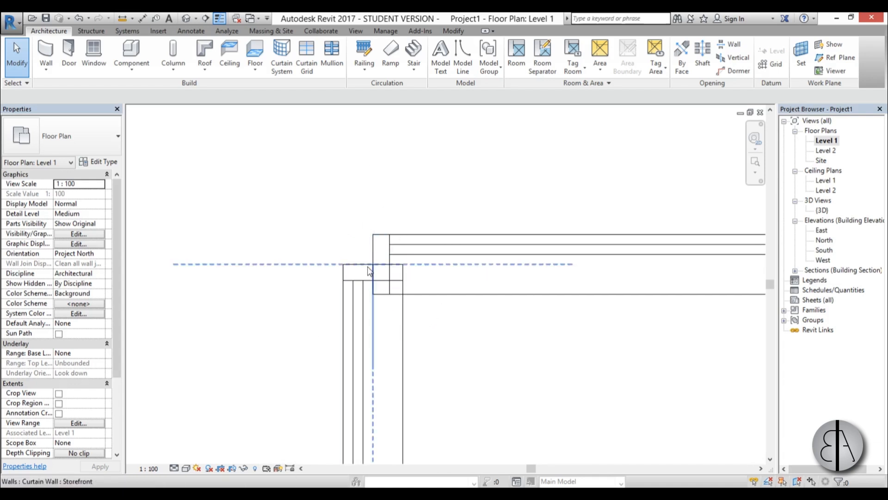
Step: Swap the two corner mullions to V Corner Mullion: V Mullion 1 and view the result in 3D
{"action": "key", "text": "tab"}
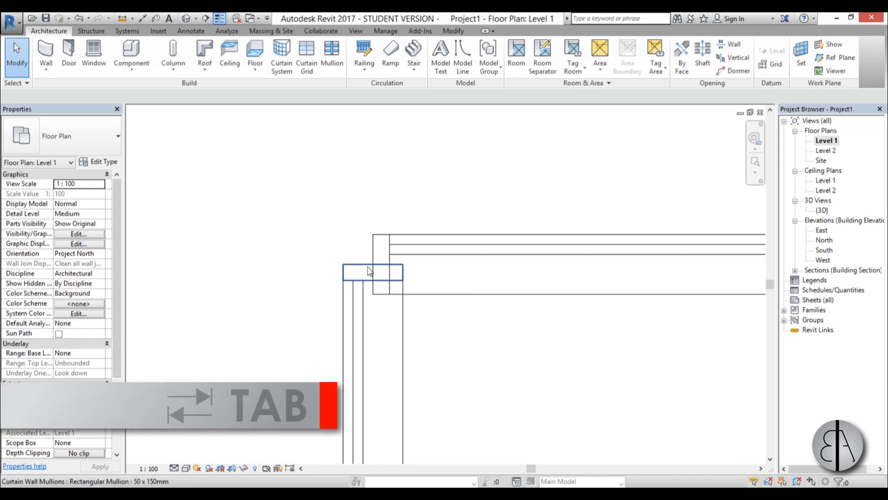
{"action": "left_click", "coordinate": [372, 272]}
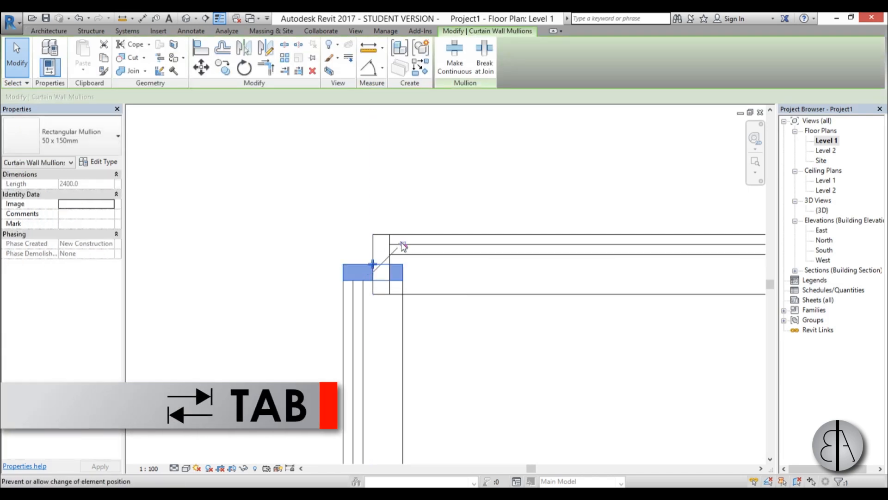
{"action": "key", "text": "tab"}
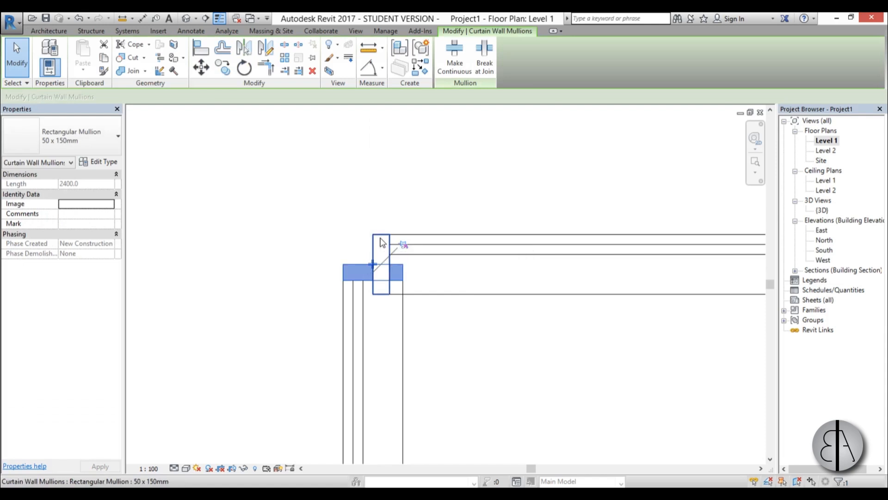
{"action": "mouse_move", "coordinate": [376, 249]}
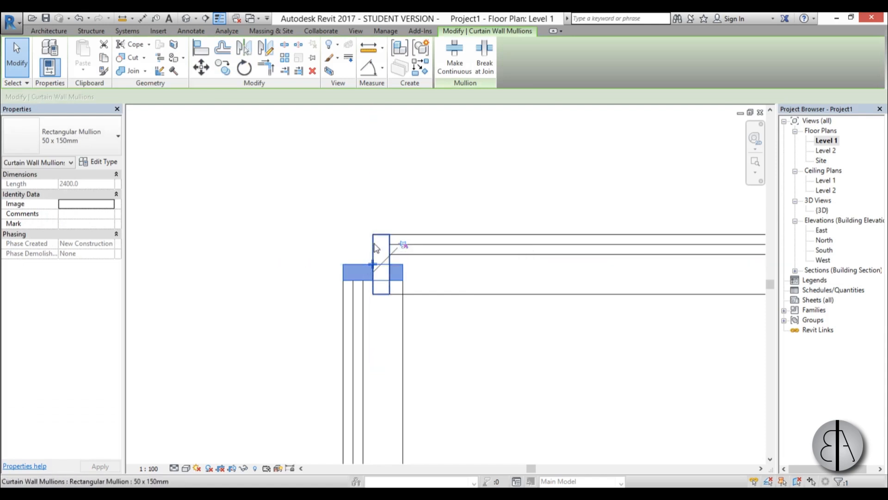
{"action": "mouse_move", "coordinate": [378, 244]}
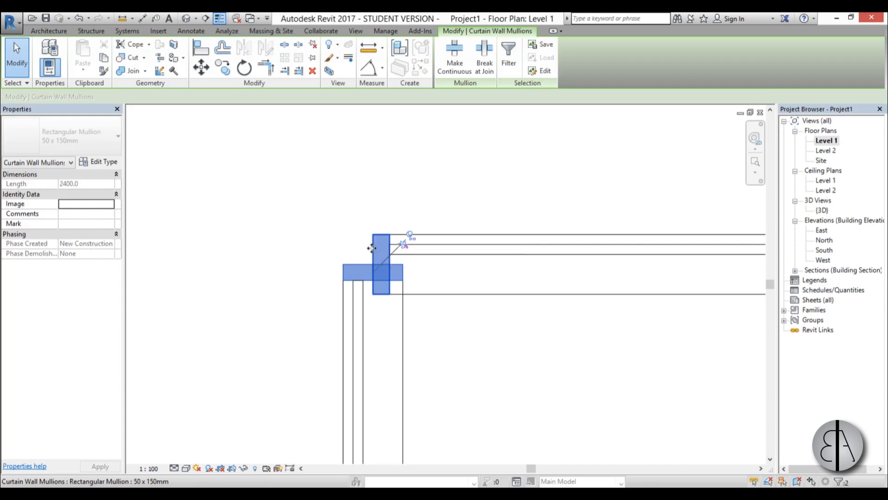
{"action": "mouse_move", "coordinate": [410, 234]}
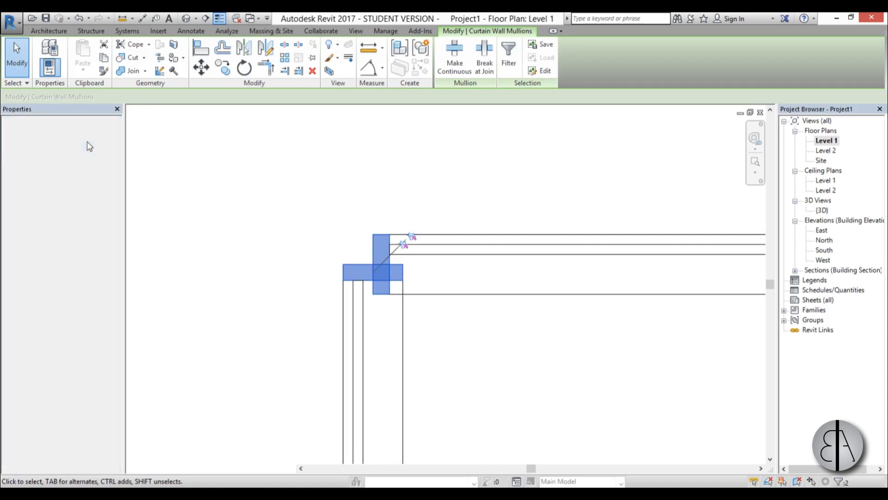
{"action": "left_click", "coordinate": [117, 136]}
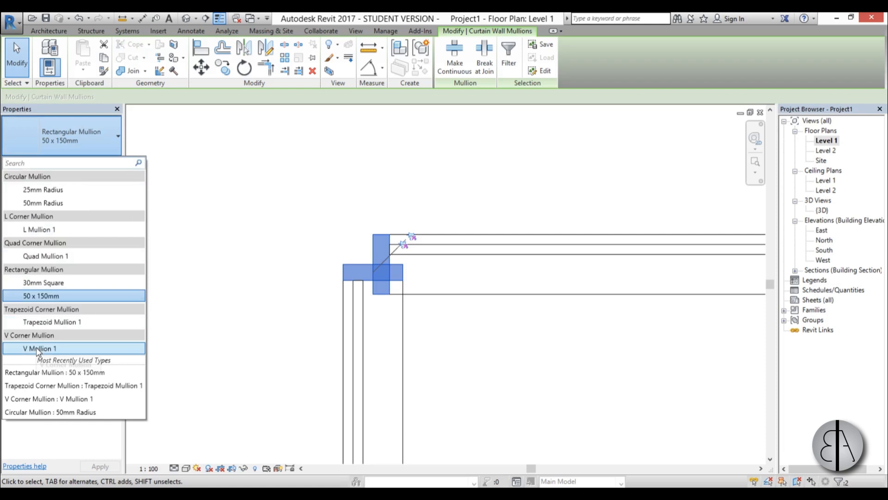
{"action": "left_click", "coordinate": [39, 348]}
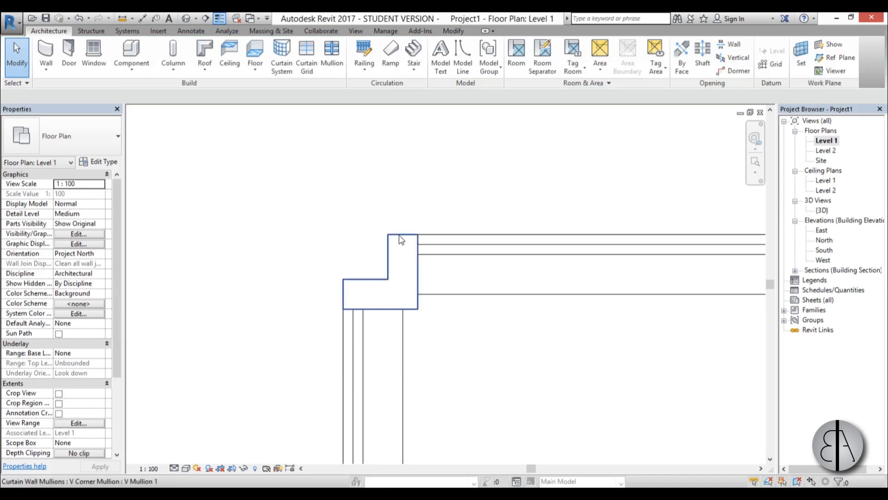
{"action": "double_click", "coordinate": [821, 210]}
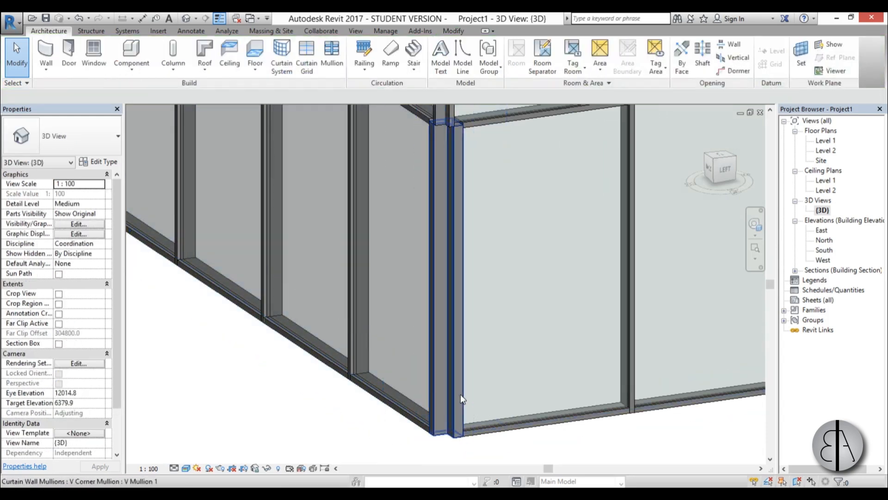
Step: Make the storefront corner mullion a Trapezoid Corner Mullion: Trapezoid Mullion 1
{"action": "left_click", "coordinate": [117, 136]}
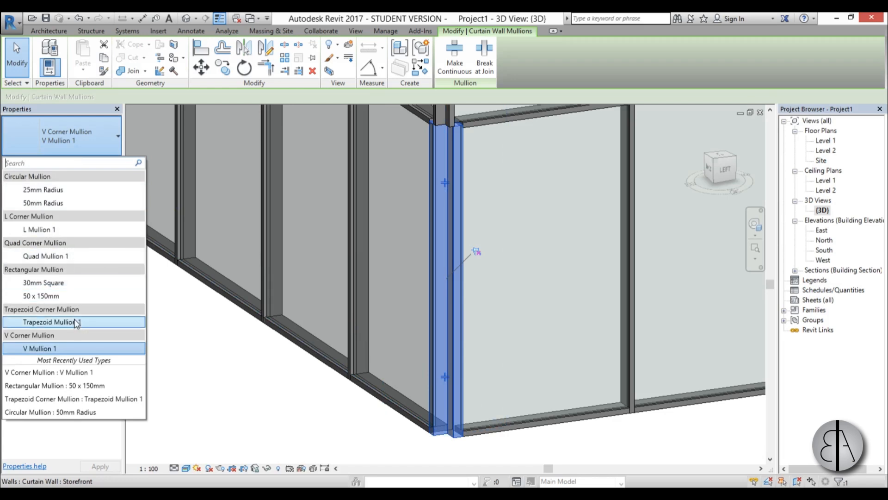
{"action": "left_click", "coordinate": [52, 321]}
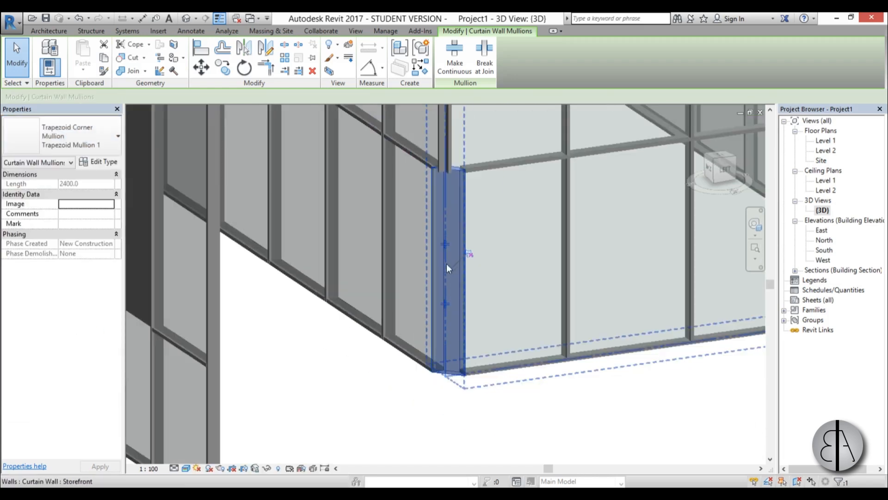